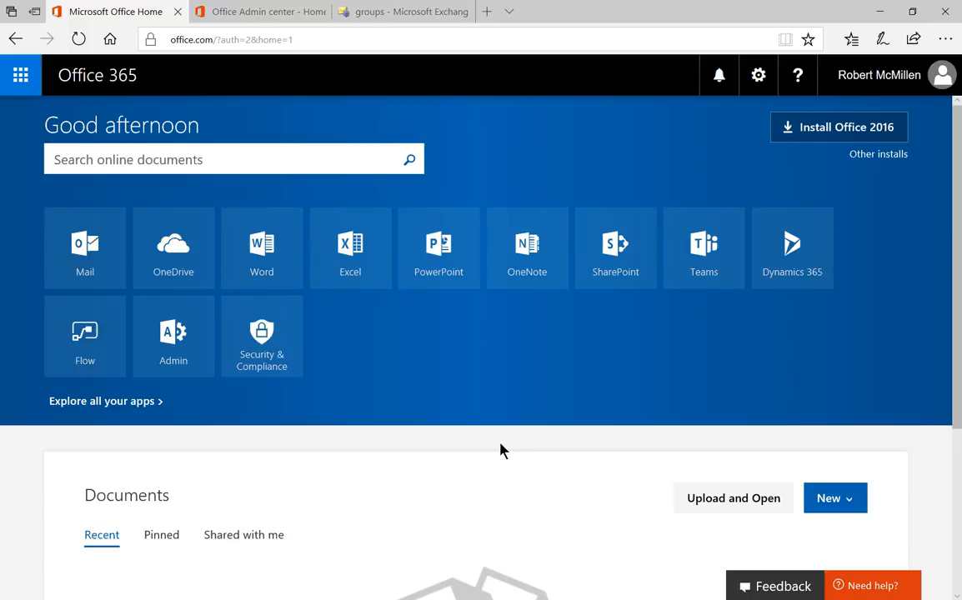
pyautogui.moveTo(380, 385)
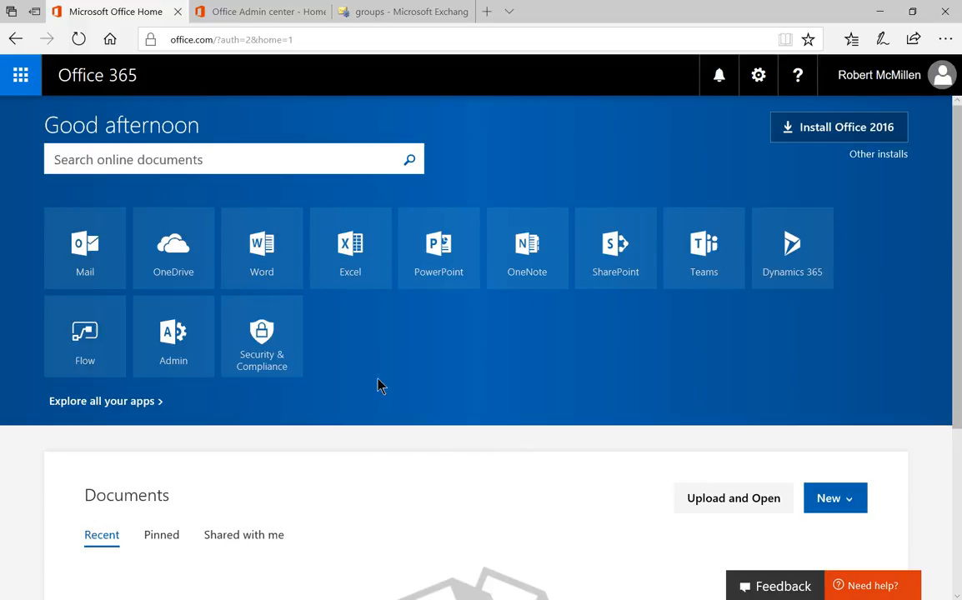
pyautogui.moveTo(425, 410)
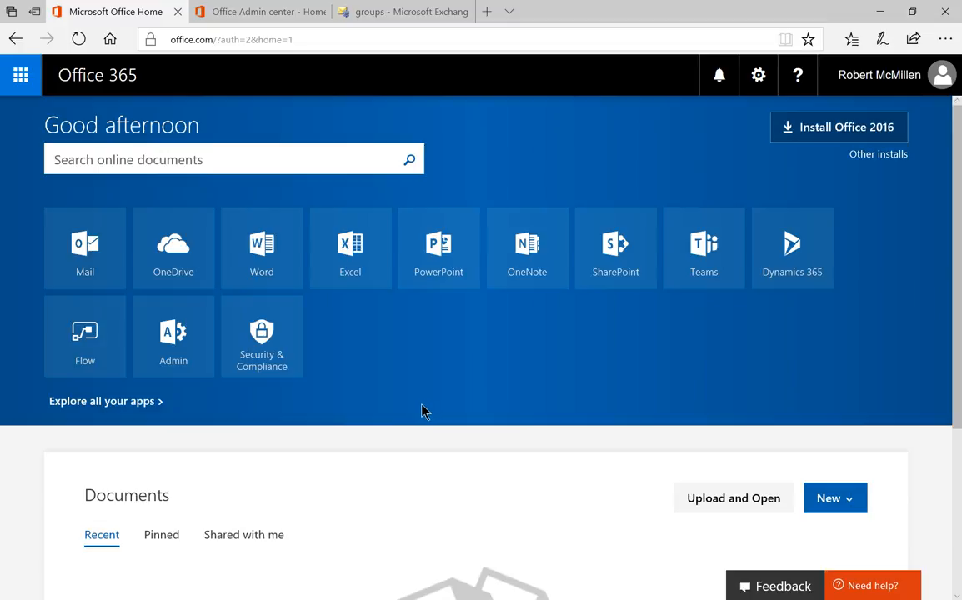
pyautogui.moveTo(420, 410)
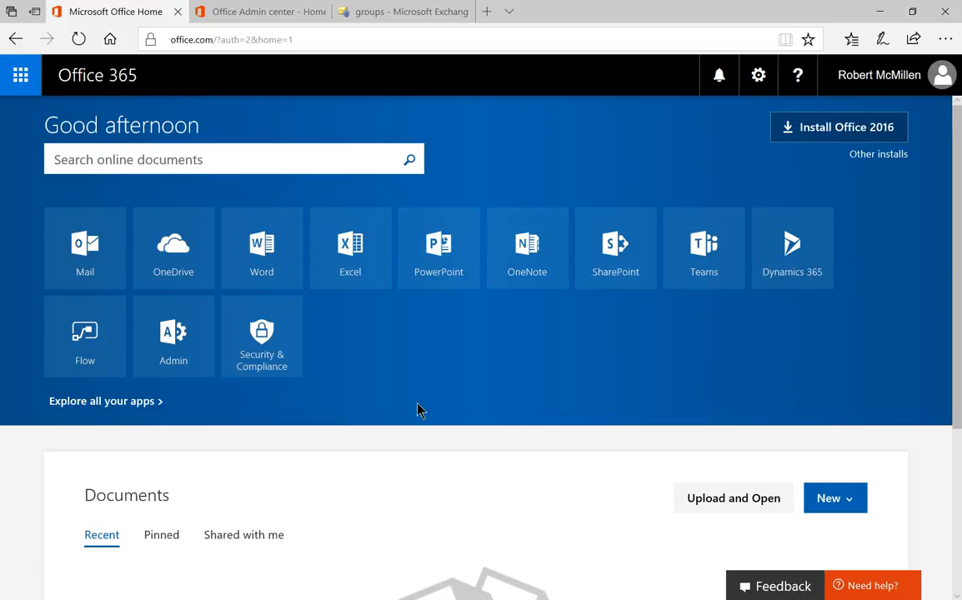
pyautogui.moveTo(422, 412)
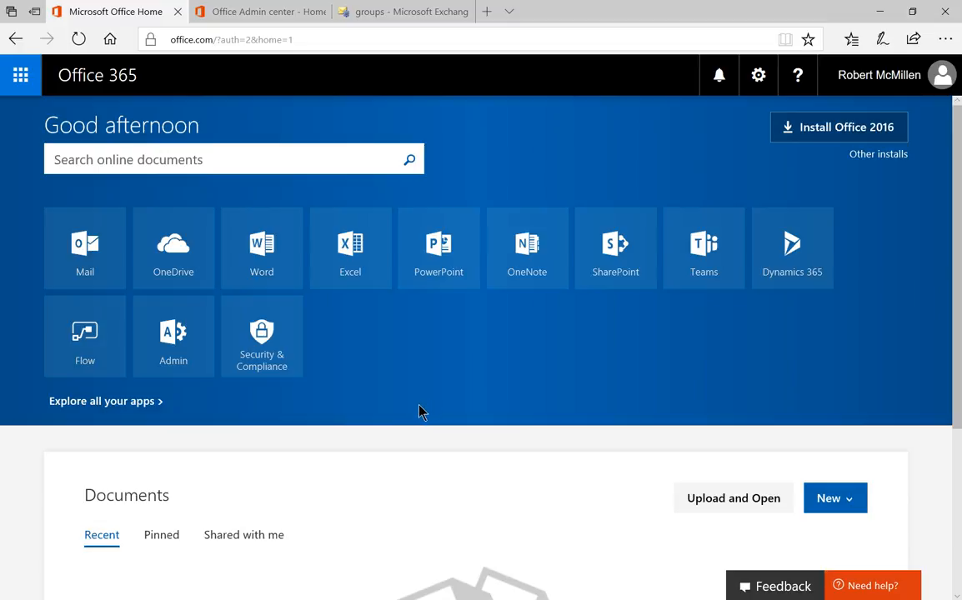
pyautogui.moveTo(173, 337)
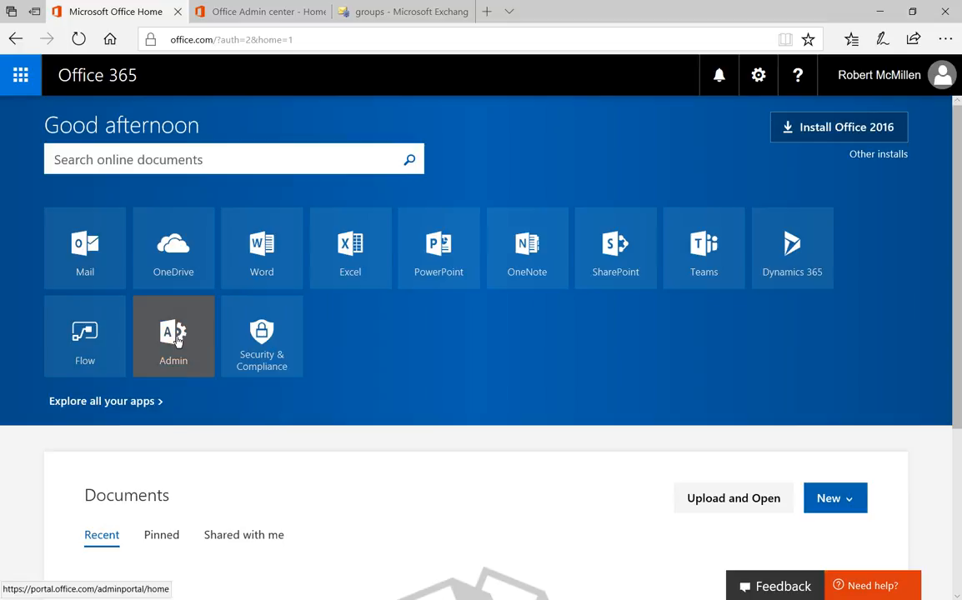
# Go to the Office 365 Admin center from the app launcher.
pyautogui.click(173, 333)
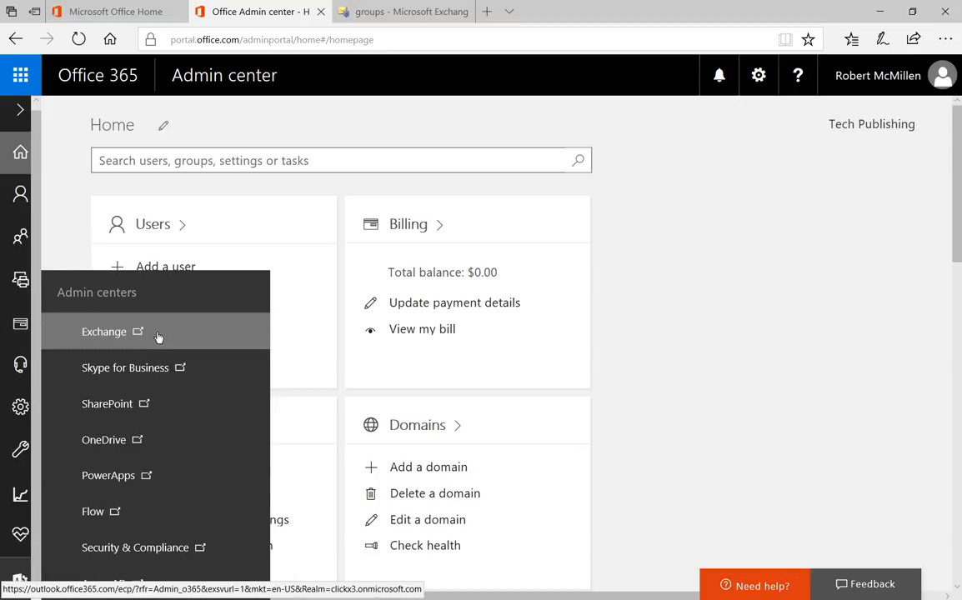
pyautogui.moveTo(104, 330)
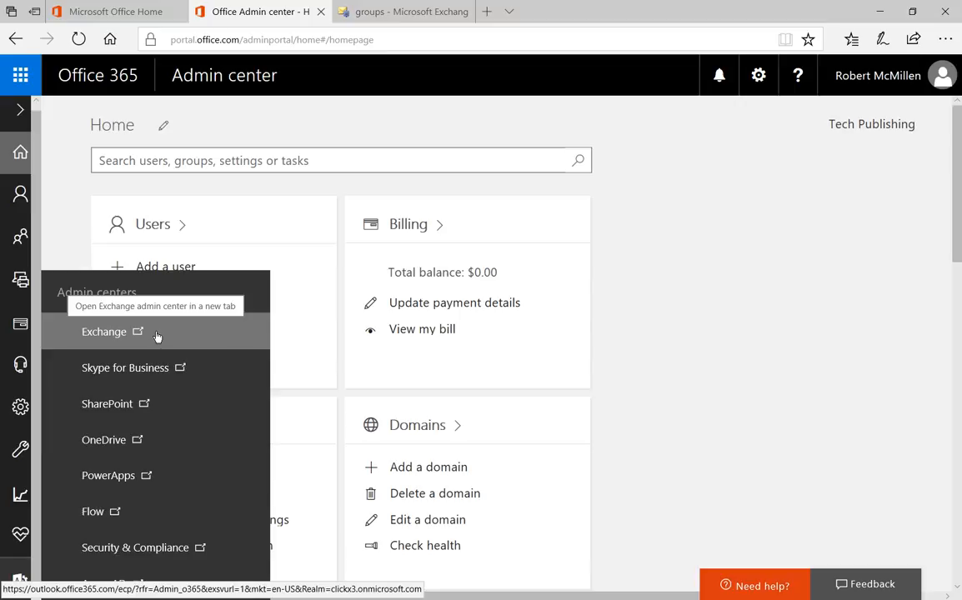
# Enter the Exchange admin center from the list of admin centers.
pyautogui.click(103, 329)
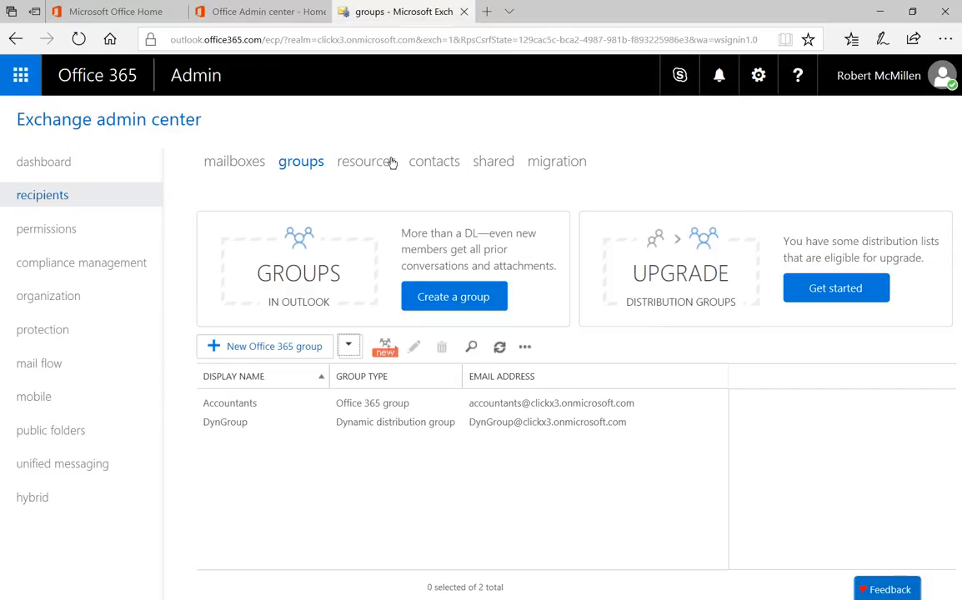
pyautogui.moveTo(337, 137)
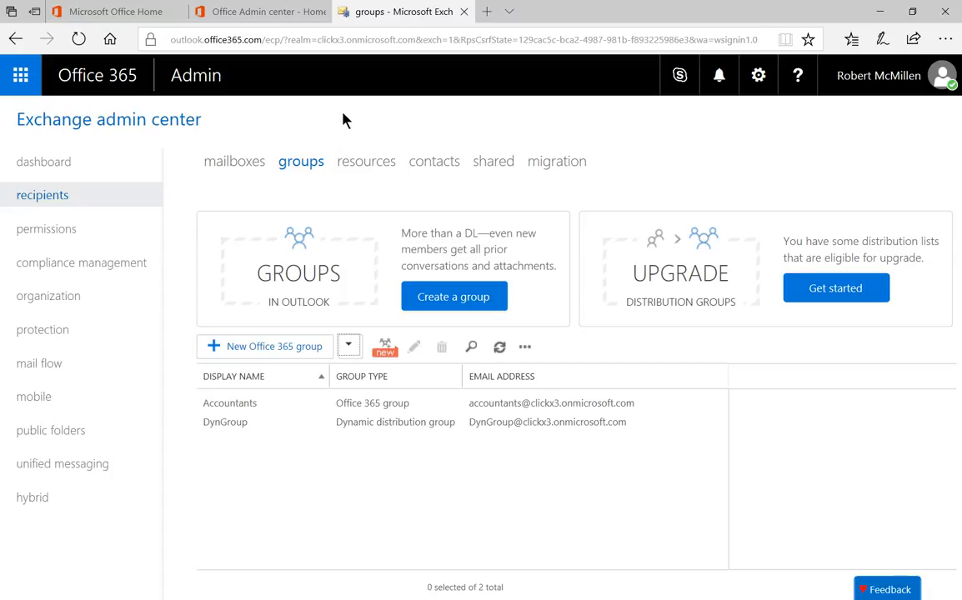
pyautogui.moveTo(347, 256)
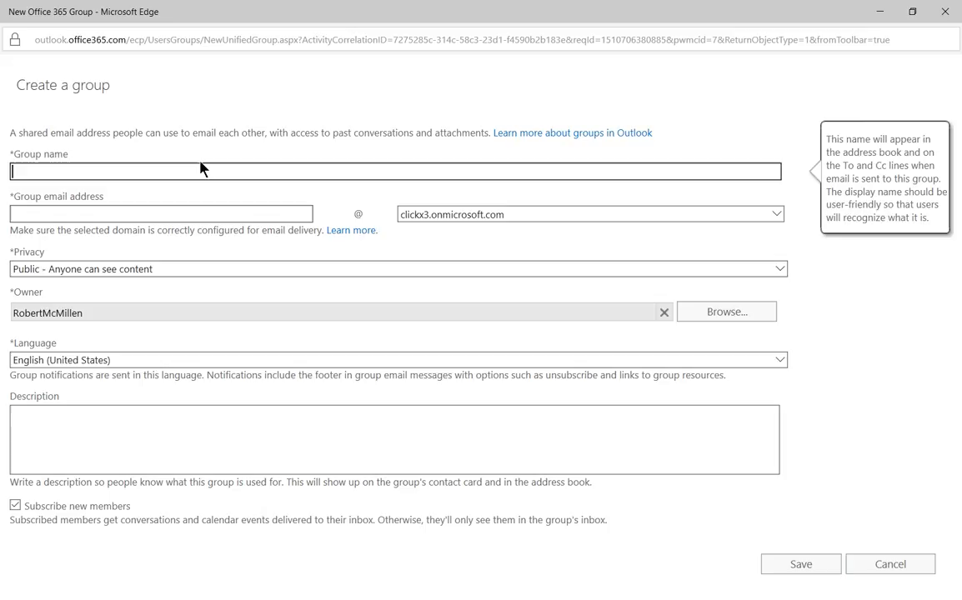
# Enter 'Sales' as the group name and 'Sales' as the group email alias.
pyautogui.write('Sales')
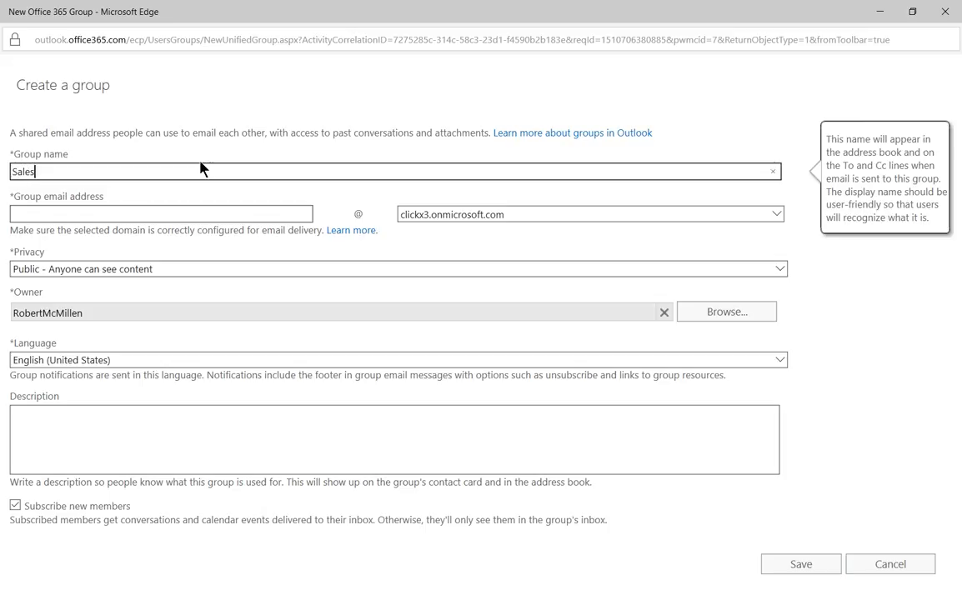
pyautogui.click(160, 213)
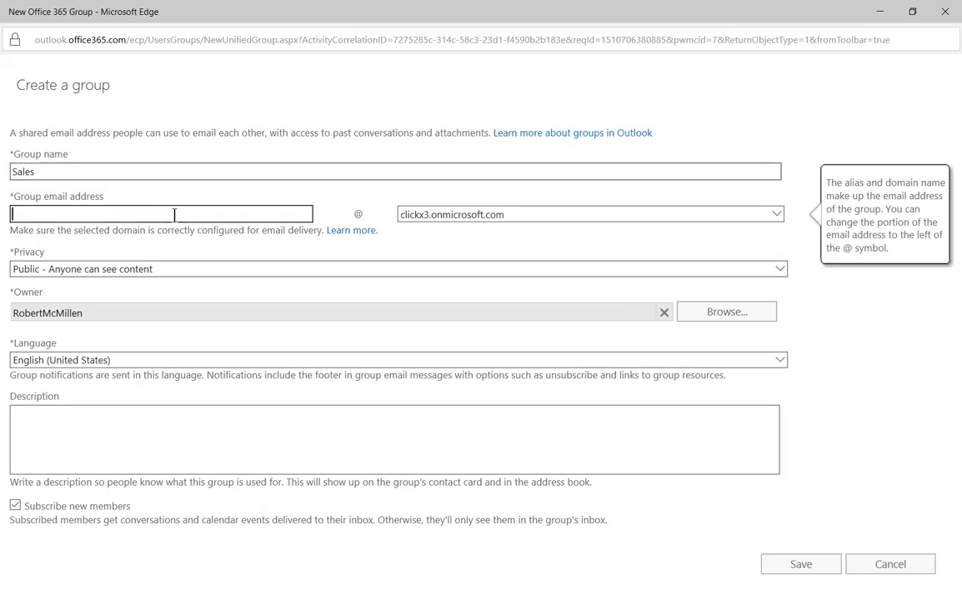
pyautogui.write('Sales')
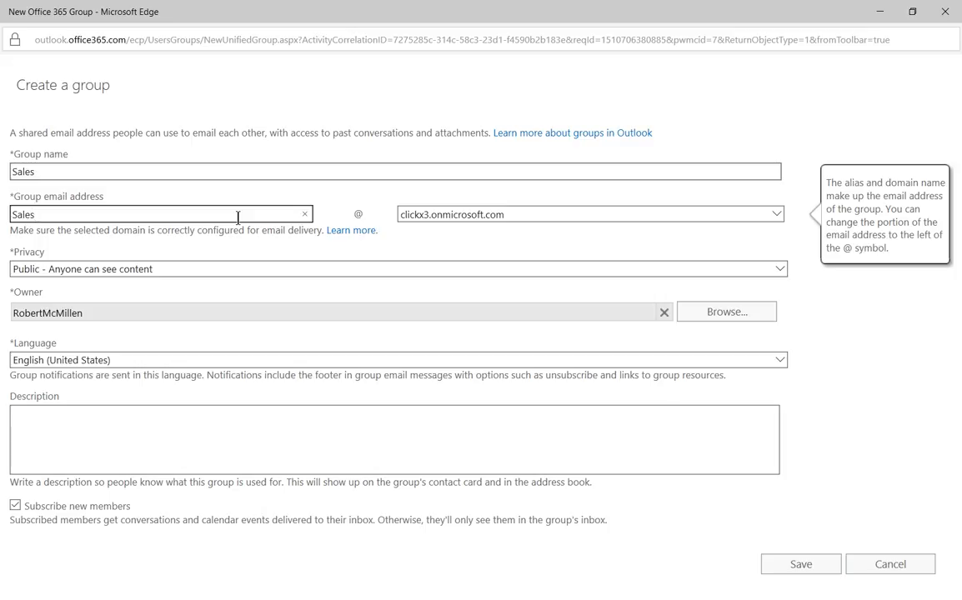
pyautogui.moveTo(416, 231)
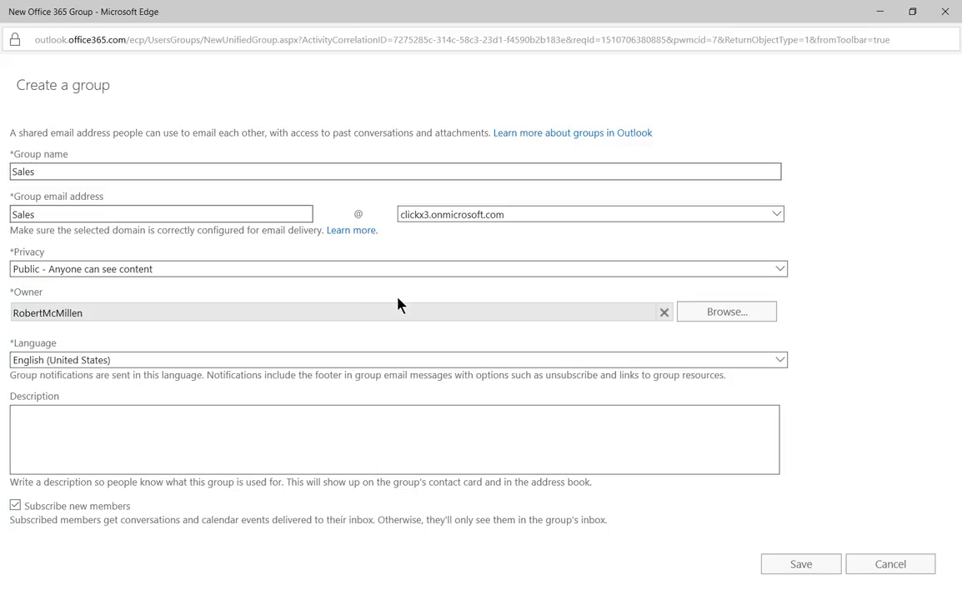
pyautogui.moveTo(427, 407)
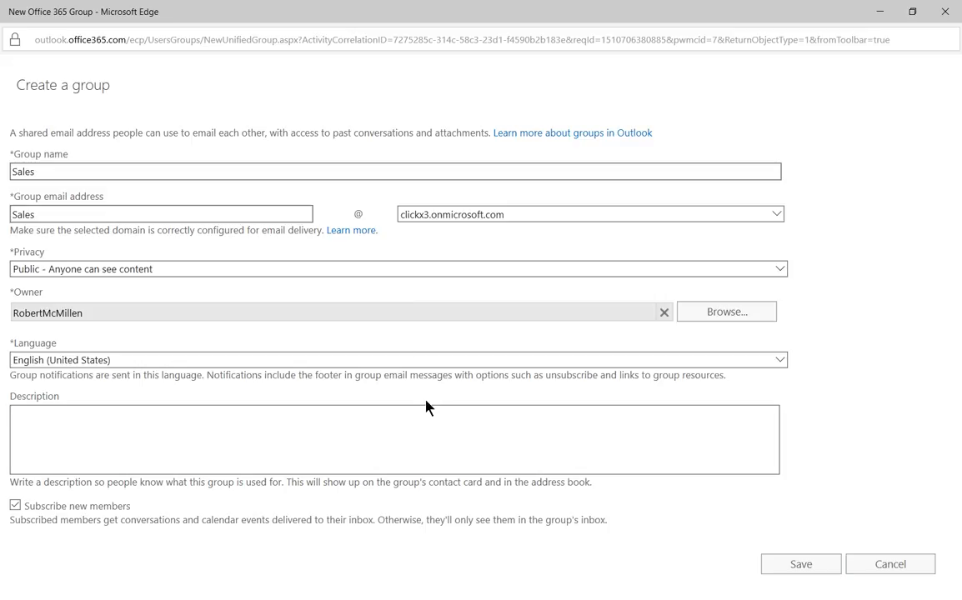
pyautogui.moveTo(432, 326)
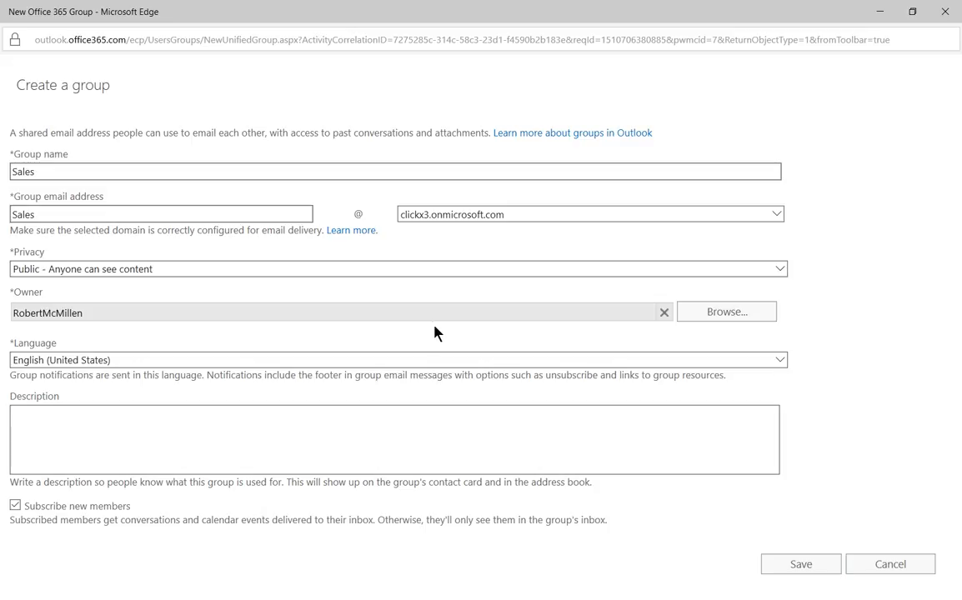
pyautogui.moveTo(325, 387)
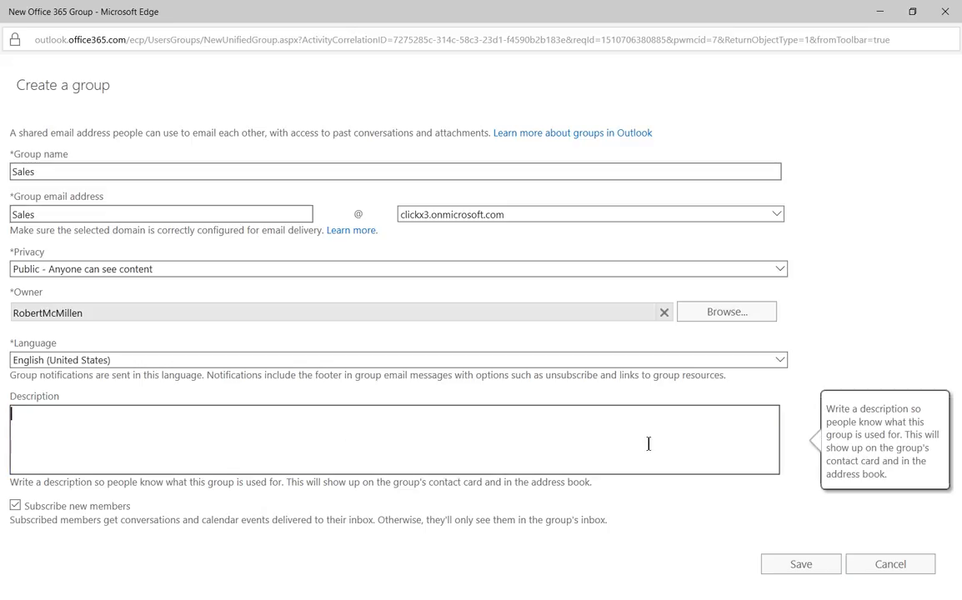
pyautogui.moveTo(277, 529)
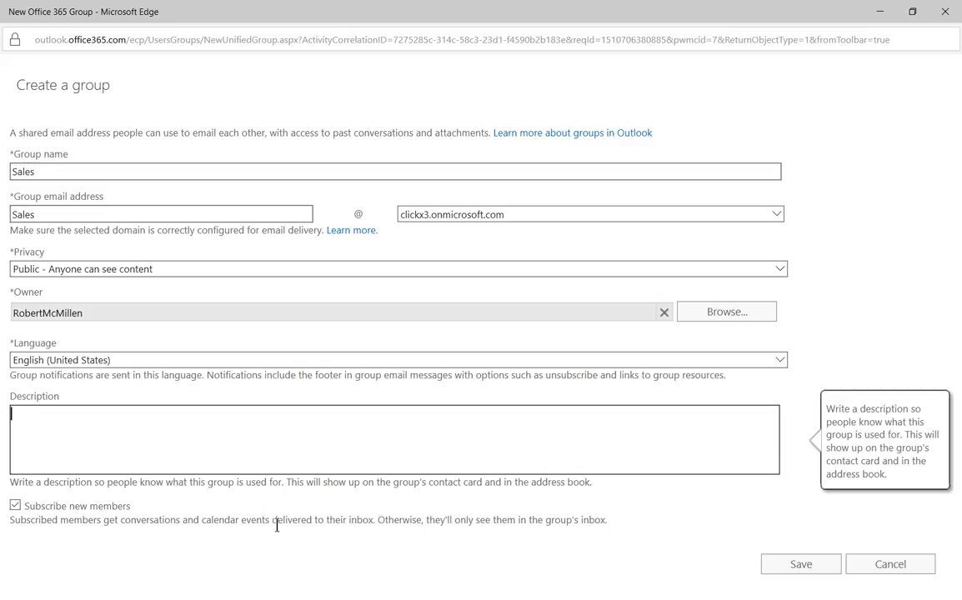
pyautogui.moveTo(130, 539)
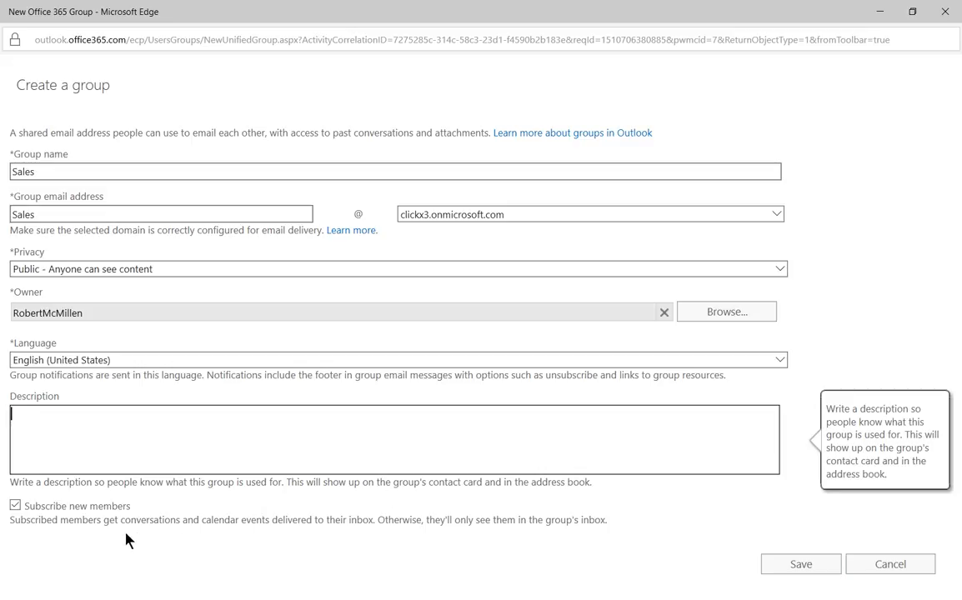
pyautogui.moveTo(525, 535)
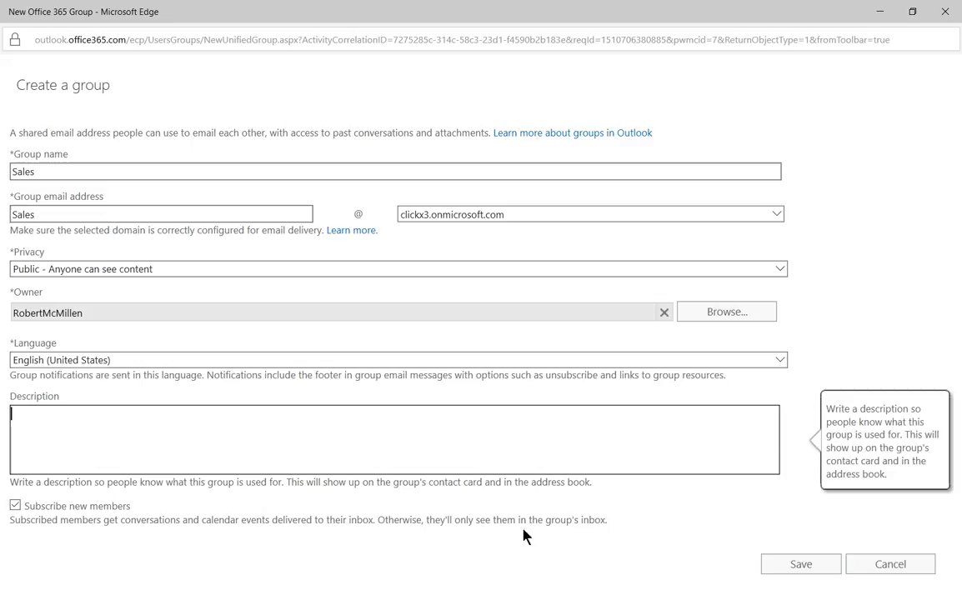
pyautogui.moveTo(665, 527)
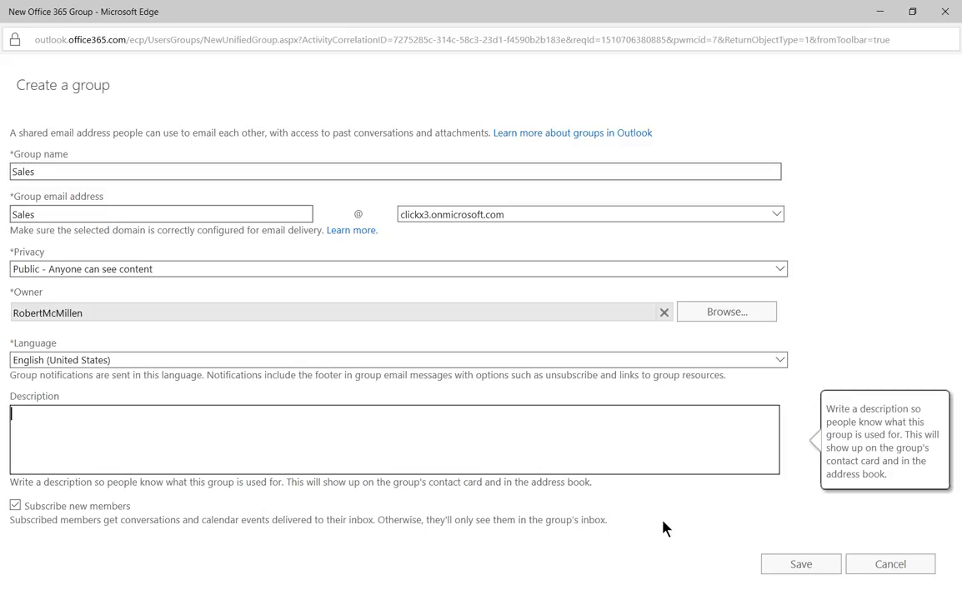
pyautogui.moveTo(670, 527)
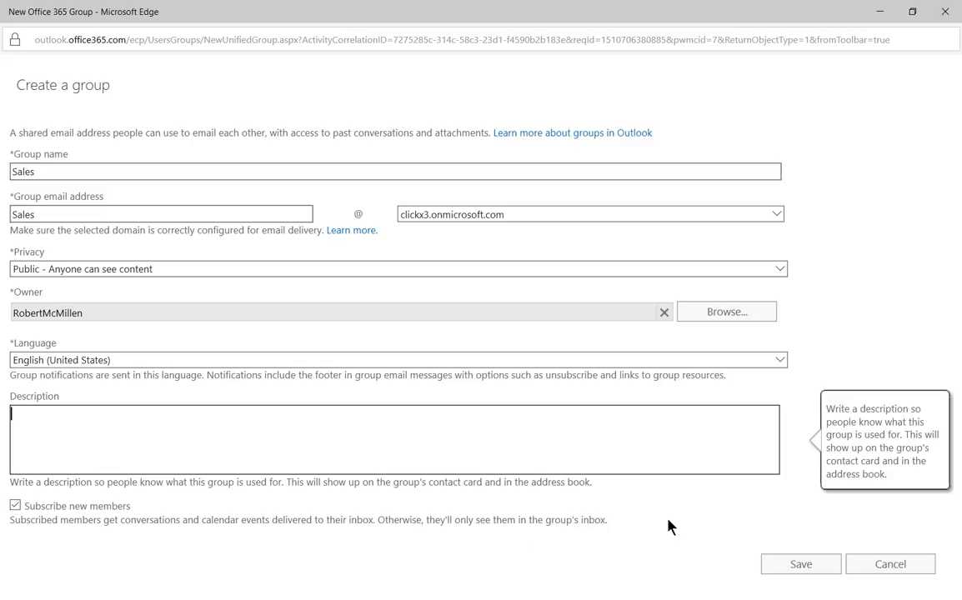
pyautogui.moveTo(683, 515)
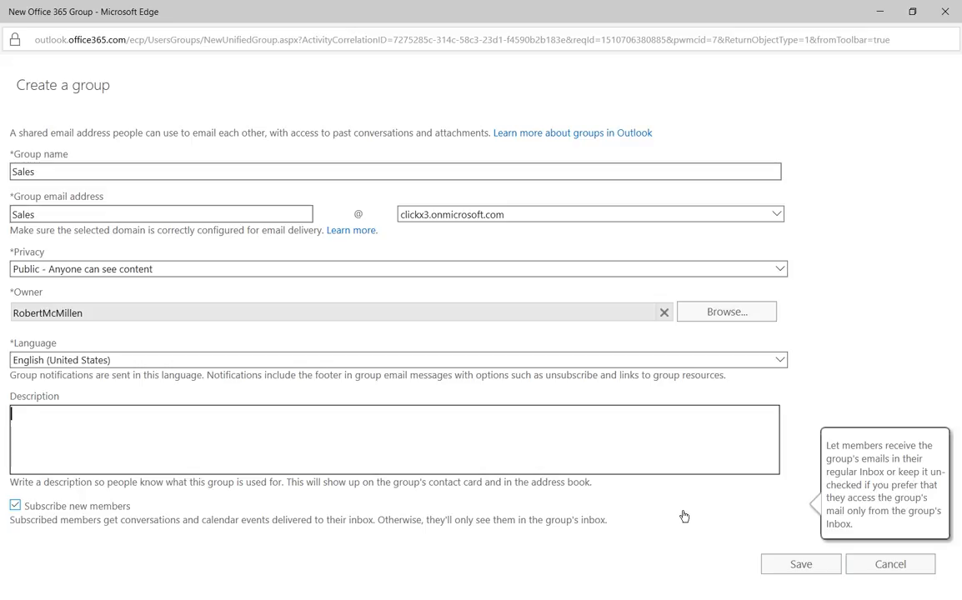
# Turn off automatic subscription of new members, leaving privacy Public.
pyautogui.click(15, 506)
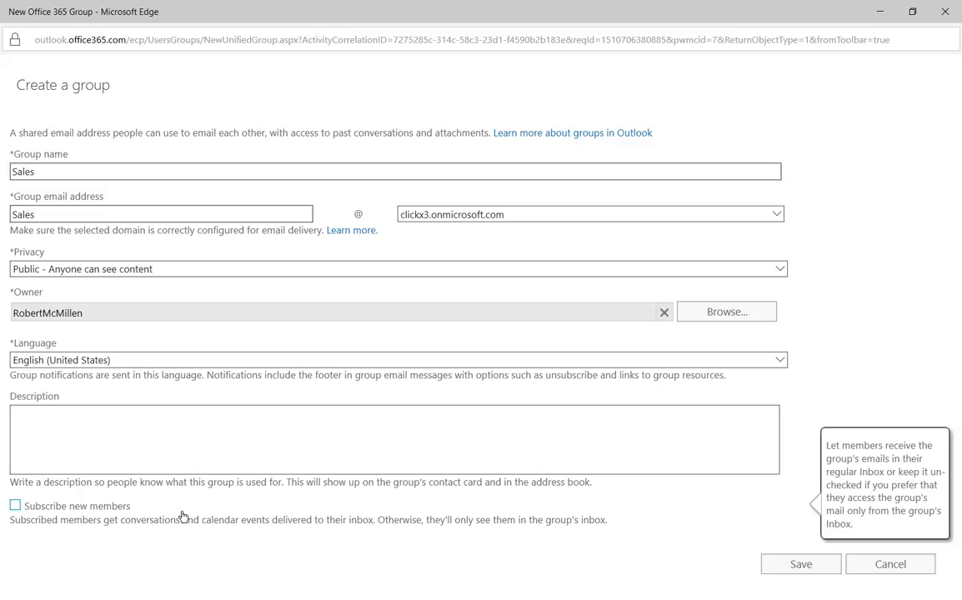
pyautogui.moveTo(742, 537)
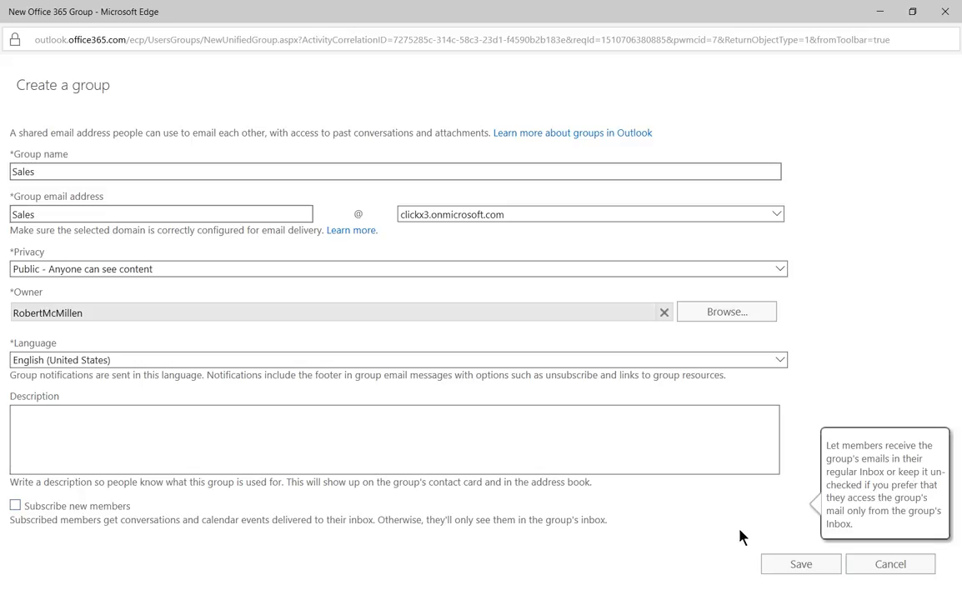
pyautogui.moveTo(800, 563)
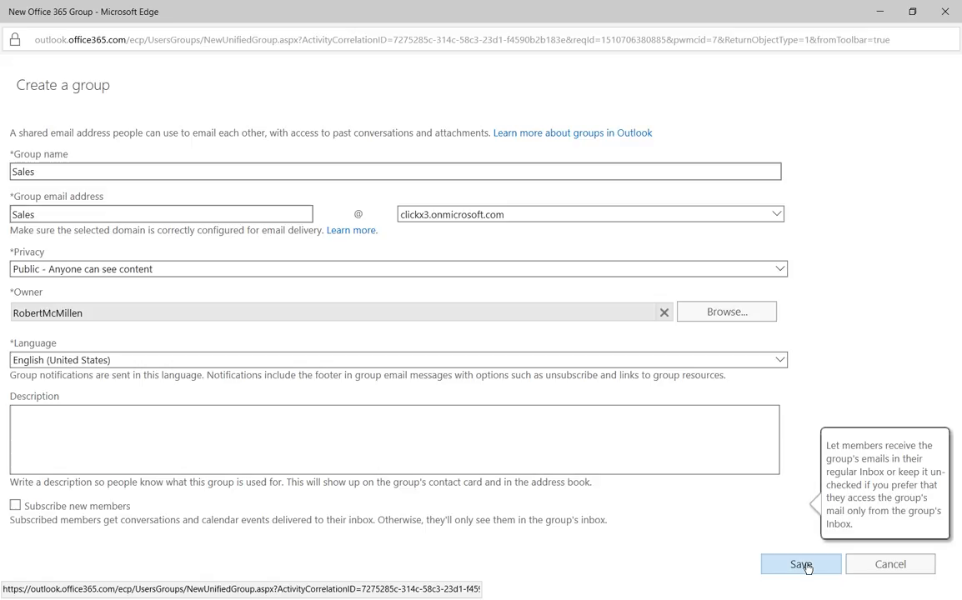
# Save the form to create the Sales Office 365 group.
pyautogui.click(800, 564)
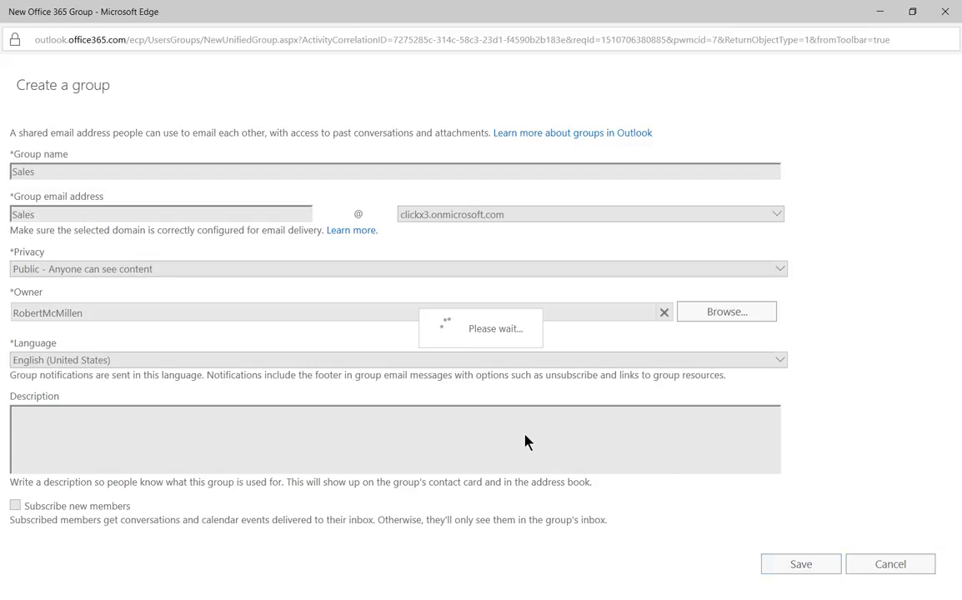
pyautogui.click(800, 563)
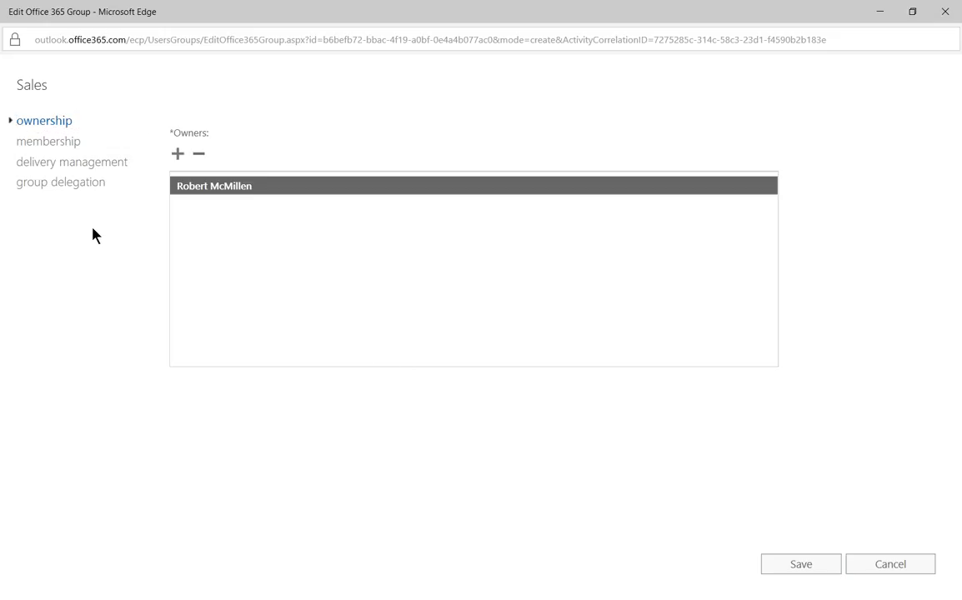
# Add Jane Doe Smith as a member of the Sales group alongside Robert McMillen.
pyautogui.click(48, 140)
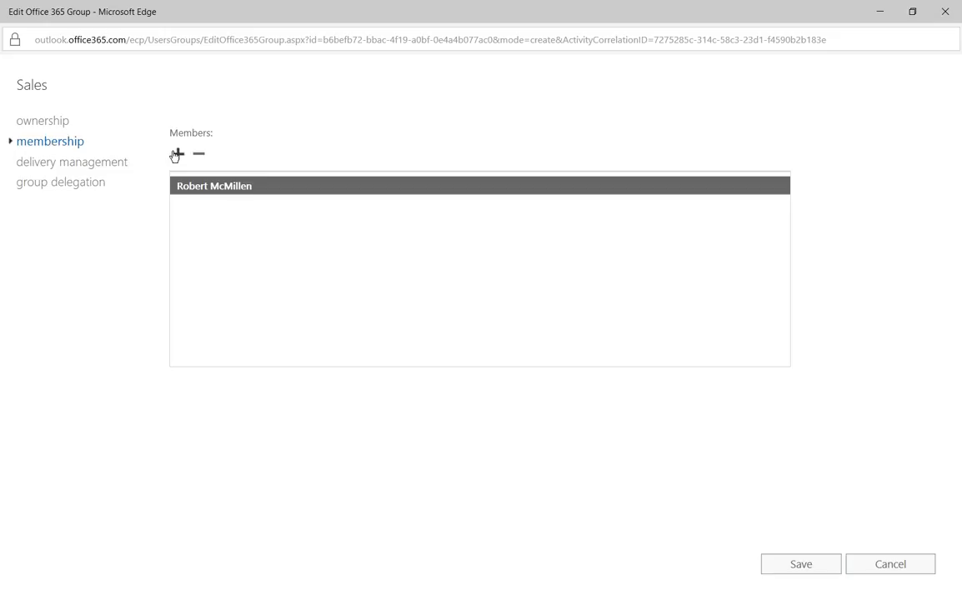
pyautogui.click(176, 153)
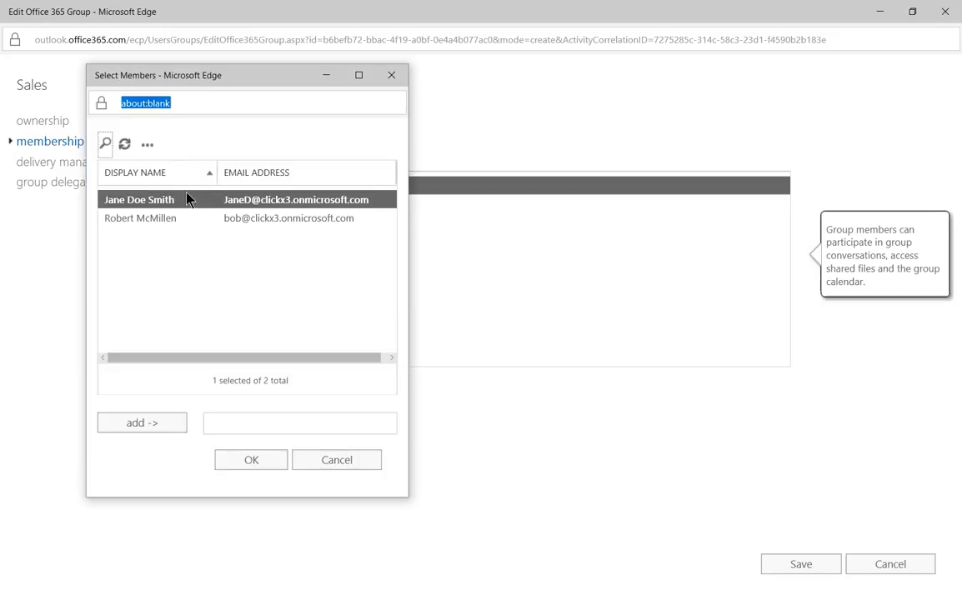
pyautogui.click(250, 460)
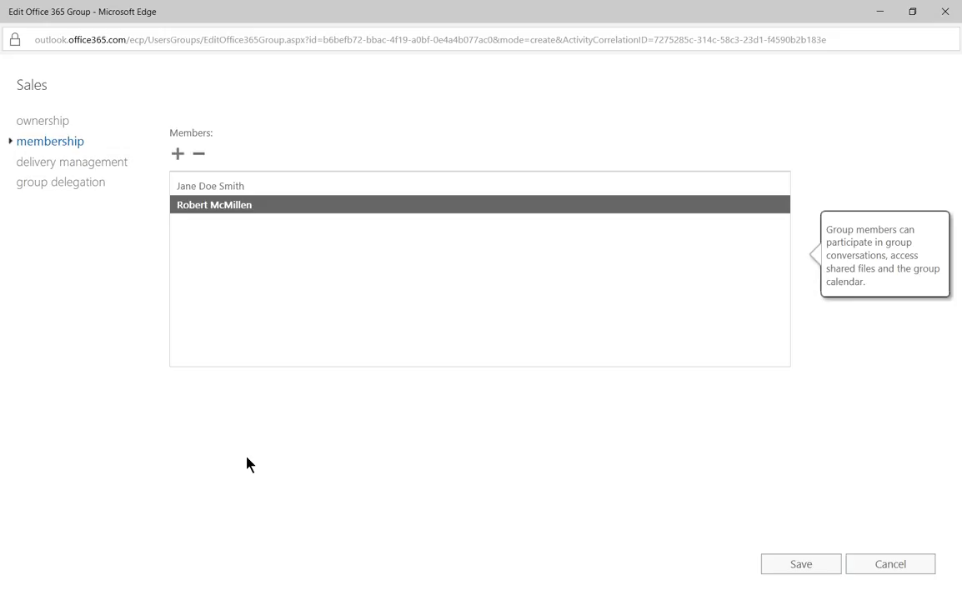
pyautogui.moveTo(96, 175)
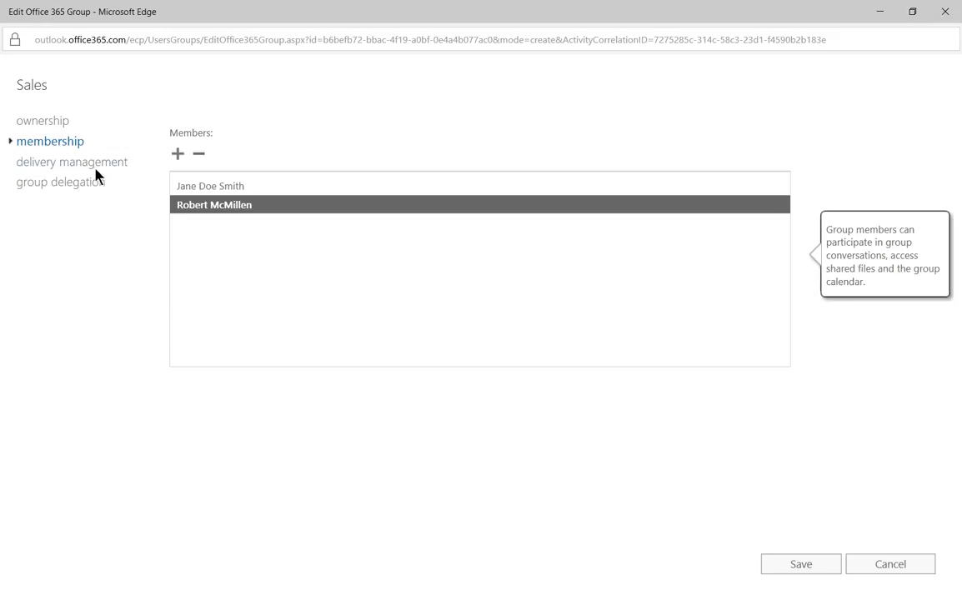
# Review delivery management and group delegation settings, then save the Sales group.
pyautogui.click(72, 162)
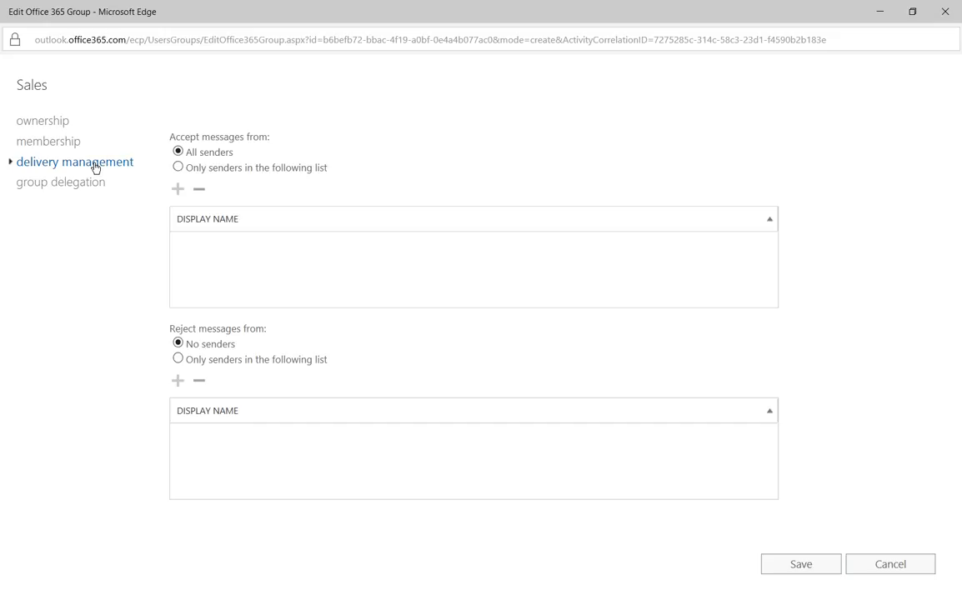
pyautogui.moveTo(88, 194)
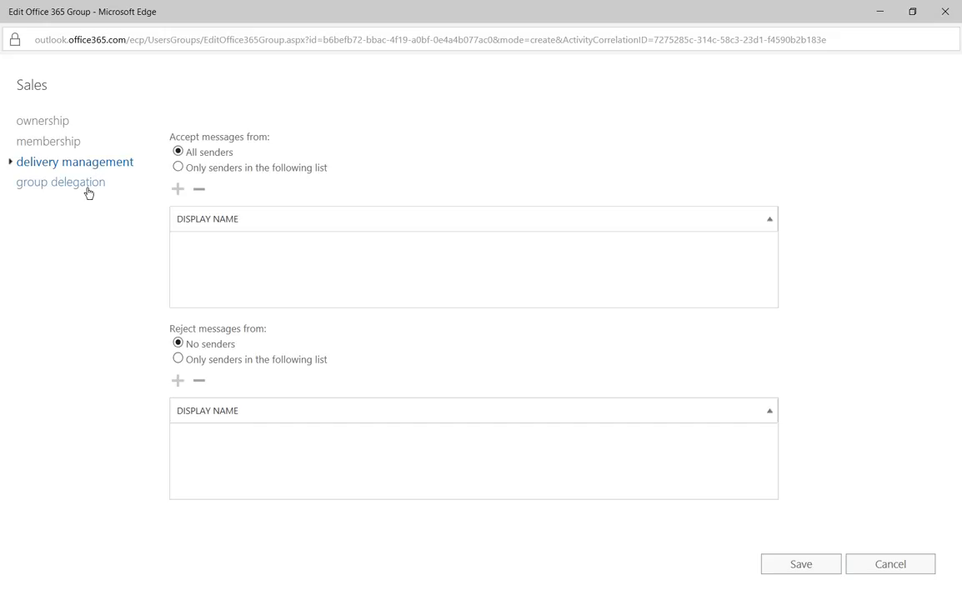
pyautogui.click(60, 182)
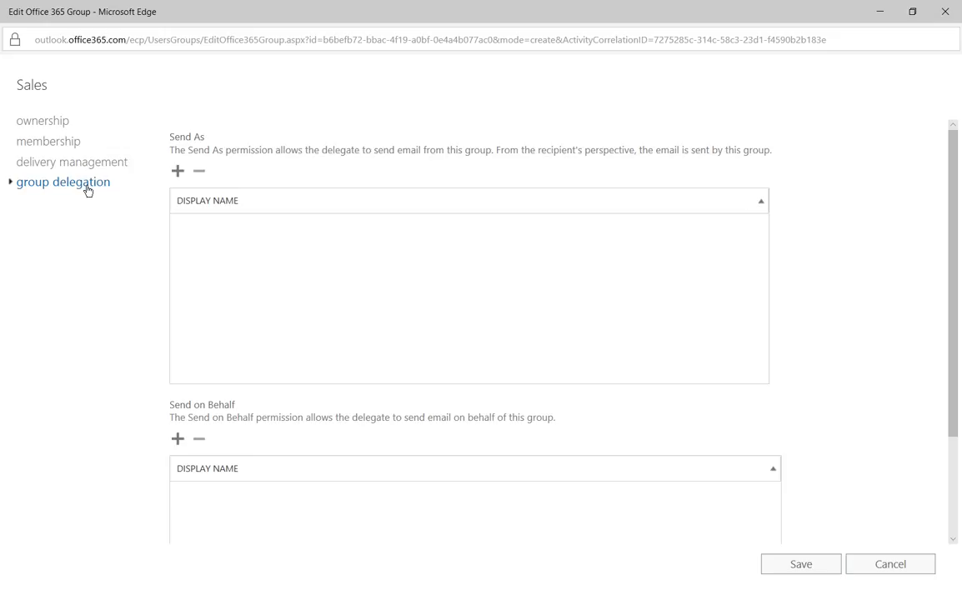
pyautogui.moveTo(105, 311)
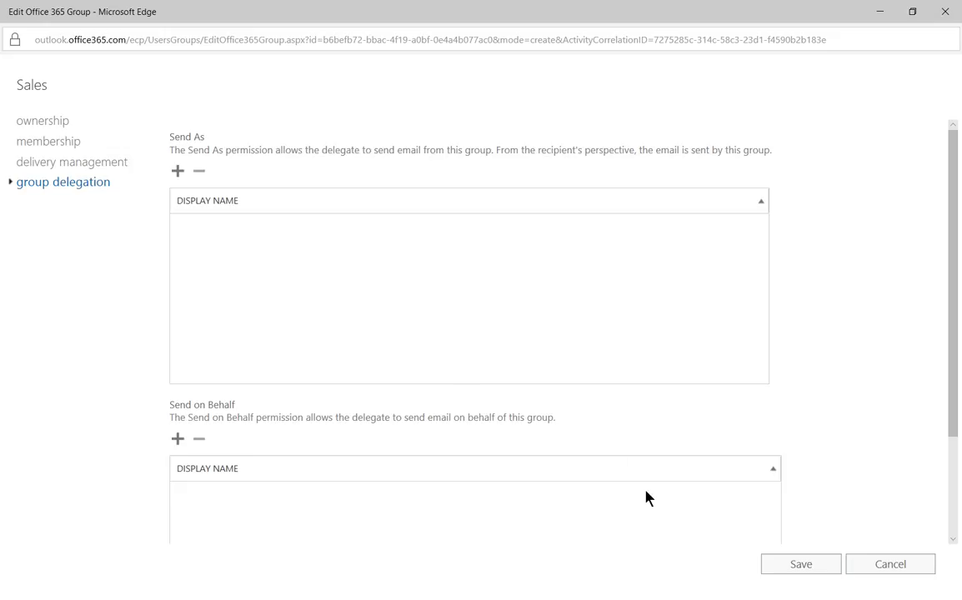
pyautogui.click(798, 564)
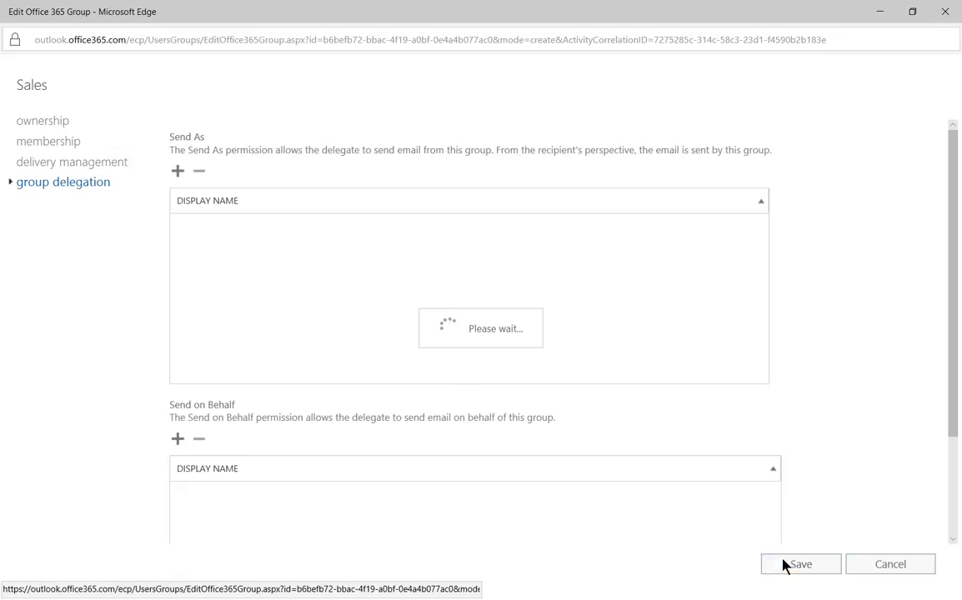
pyautogui.moveTo(563, 400)
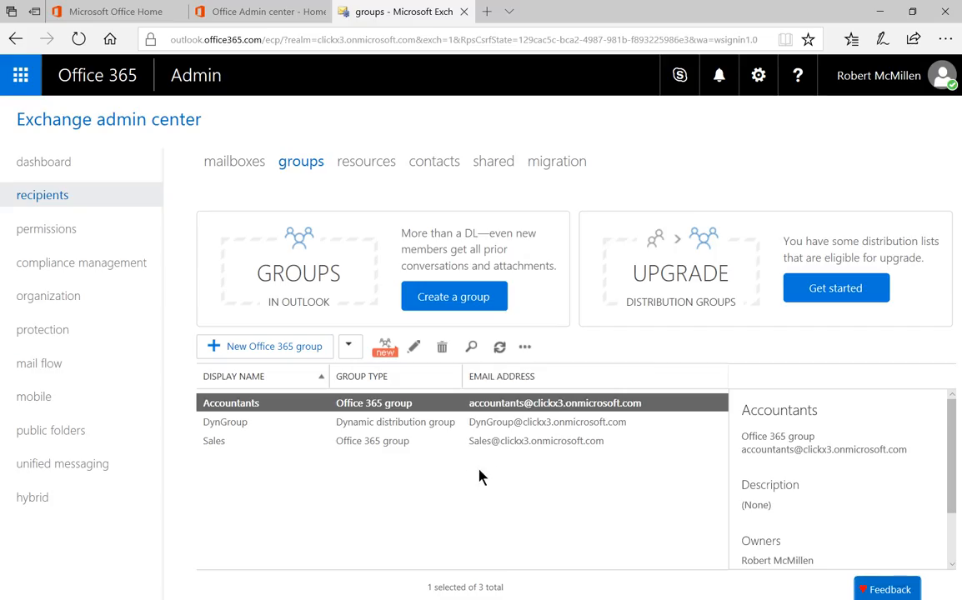
# View details of Sales and DynGroup in the groups list, then switch to Outlook mail.
pyautogui.click(213, 440)
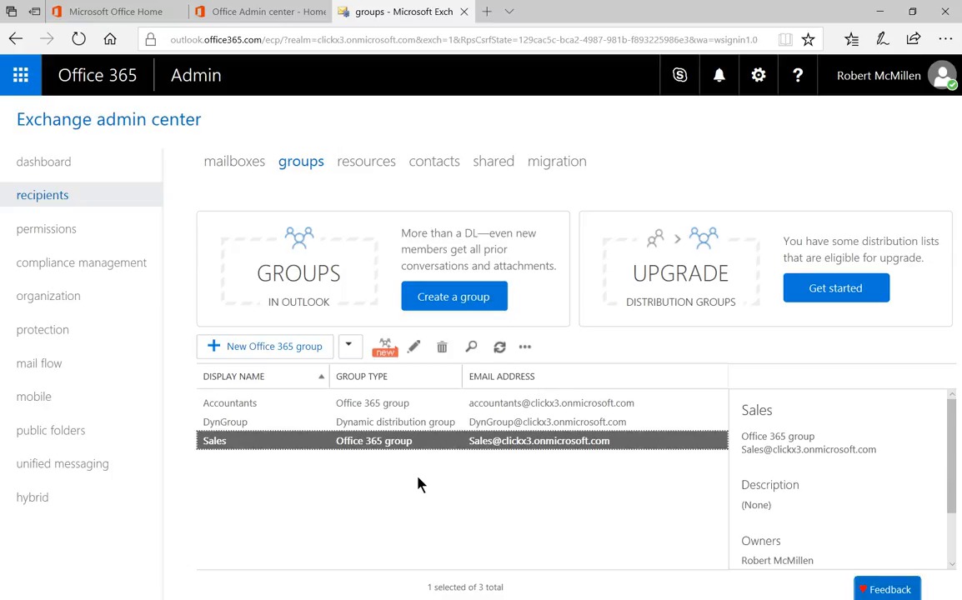
pyautogui.moveTo(410, 448)
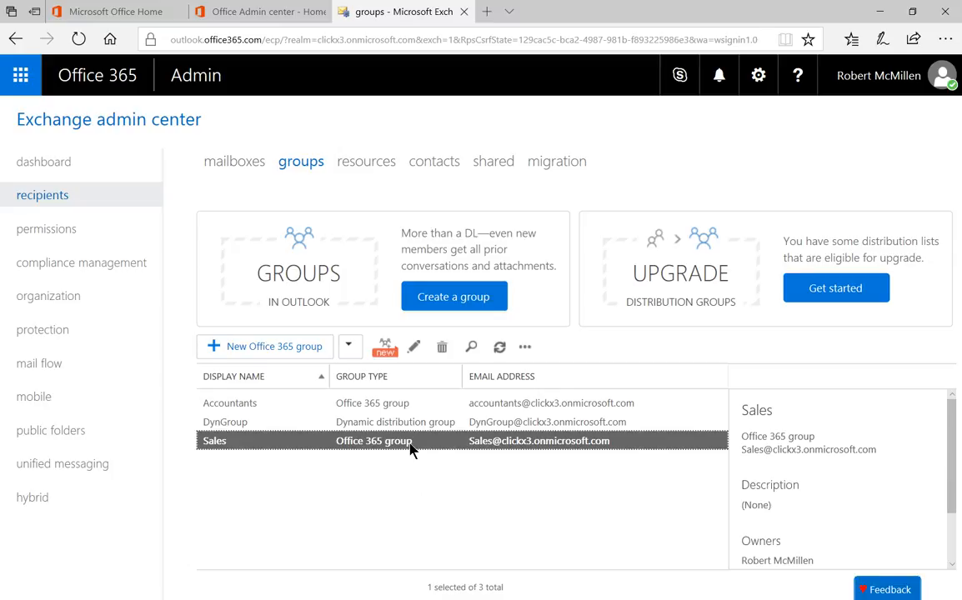
pyautogui.click(225, 420)
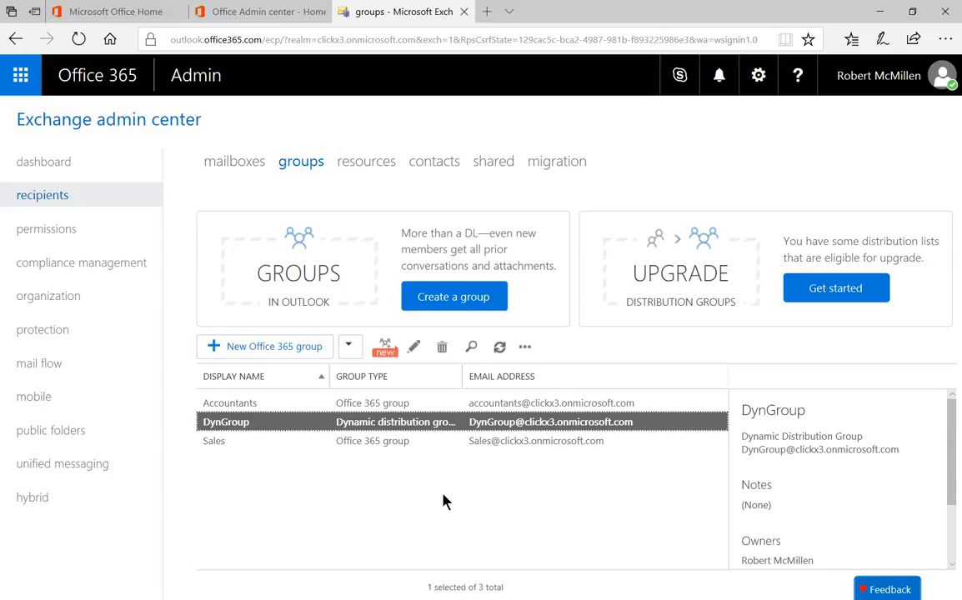
pyautogui.moveTo(446, 507)
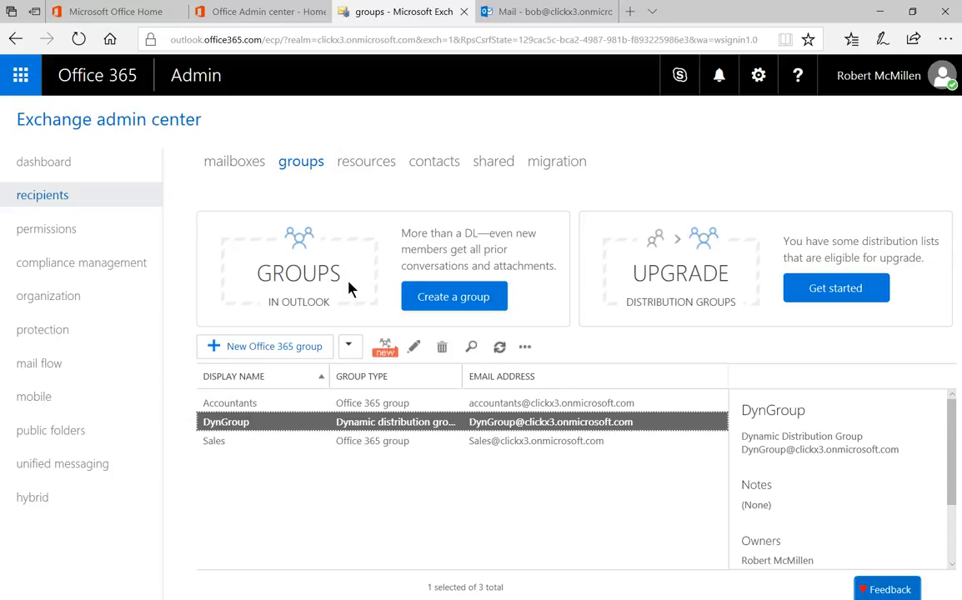
pyautogui.moveTo(353, 315)
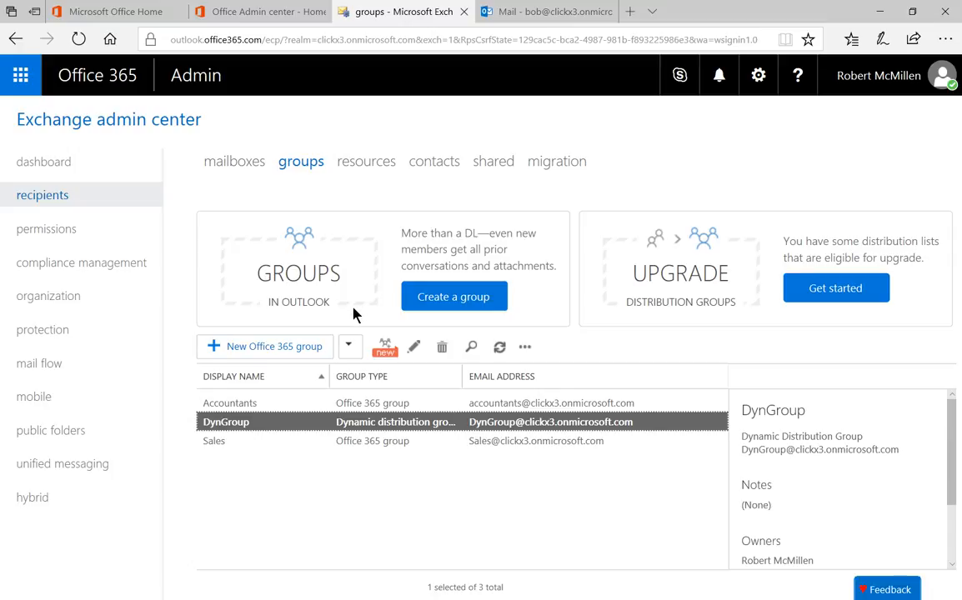
pyautogui.moveTo(480, 73)
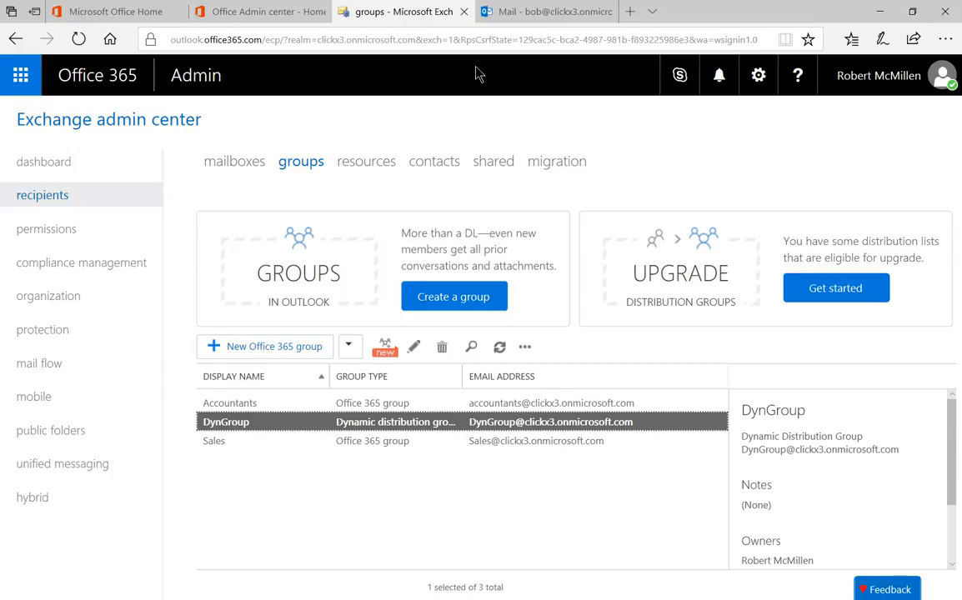
pyautogui.click(547, 12)
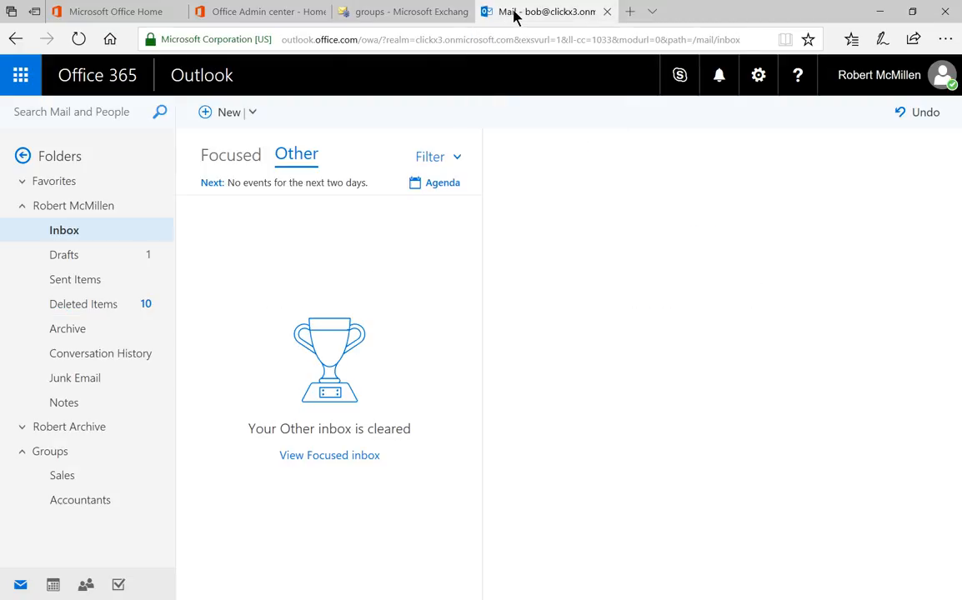
pyautogui.moveTo(245, 490)
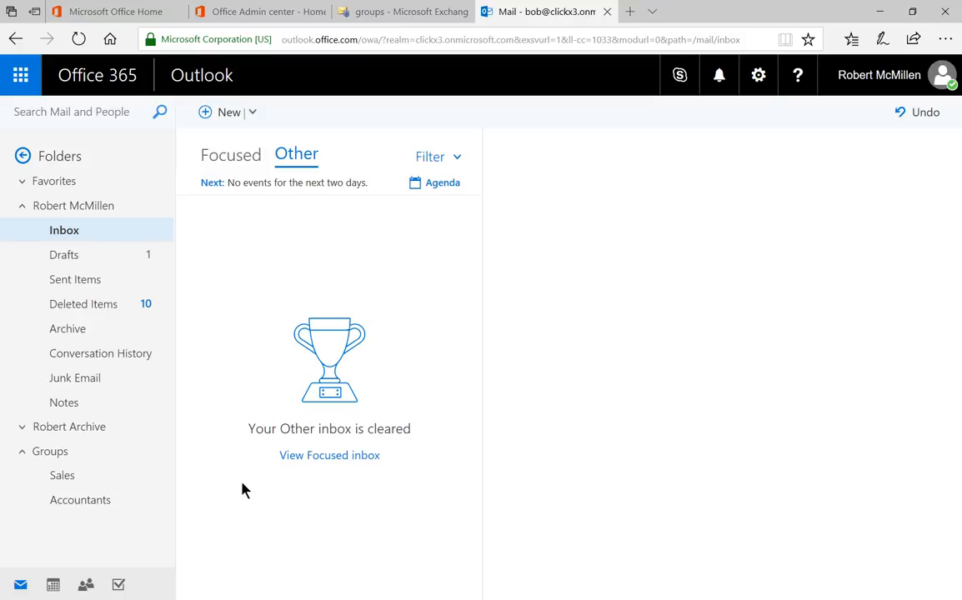
pyautogui.moveTo(63, 475)
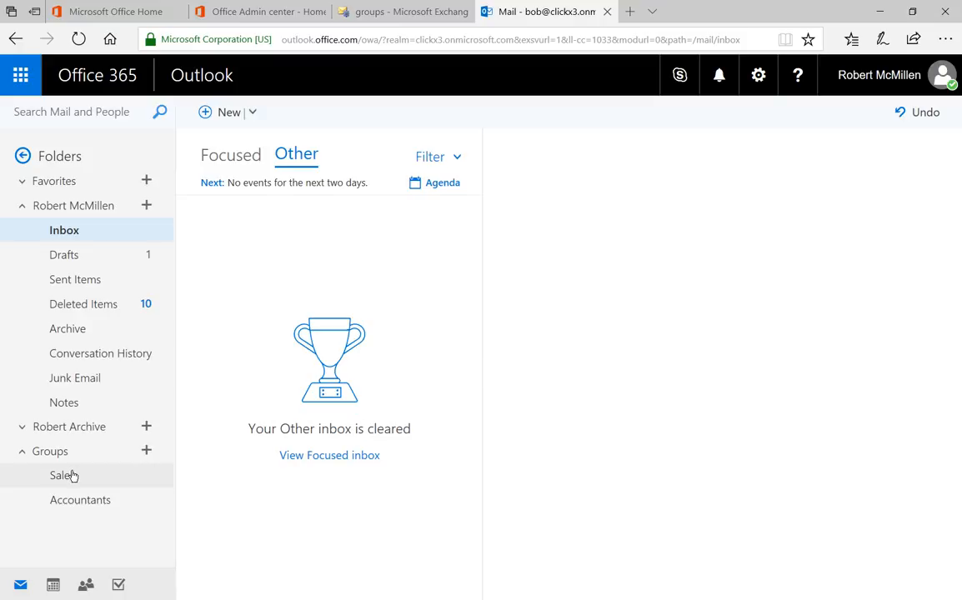
pyautogui.click(64, 475)
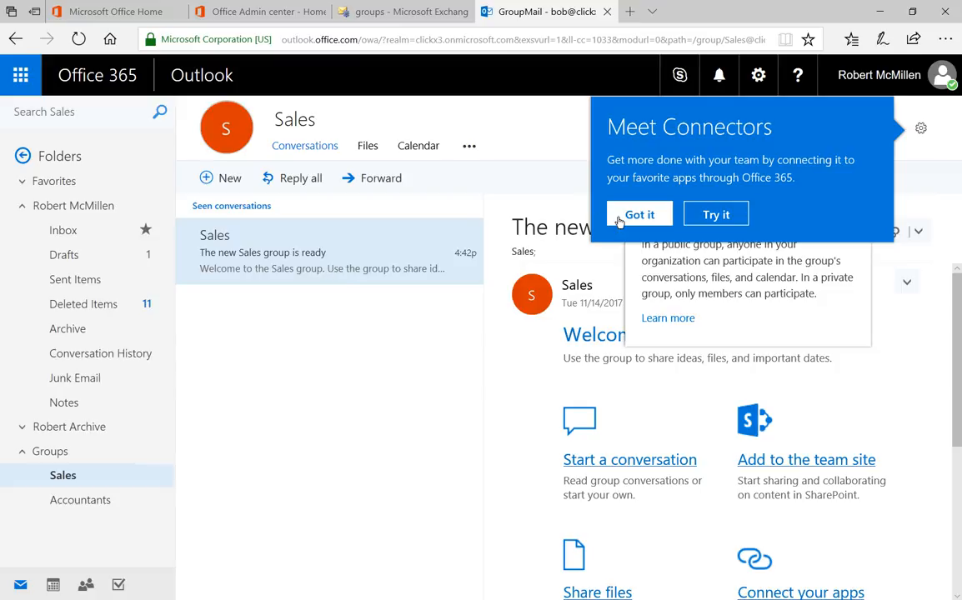
pyautogui.click(638, 213)
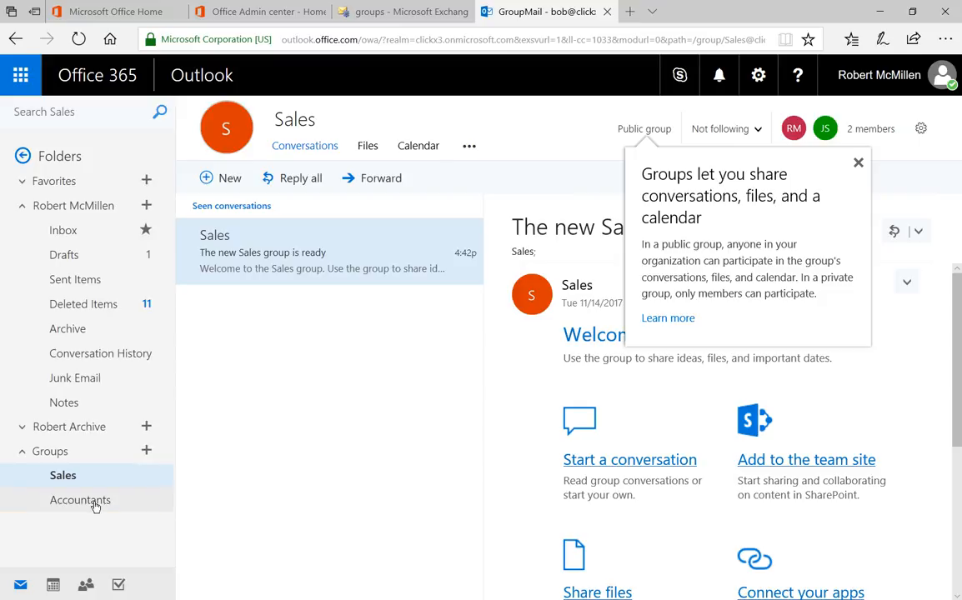
pyautogui.click(82, 500)
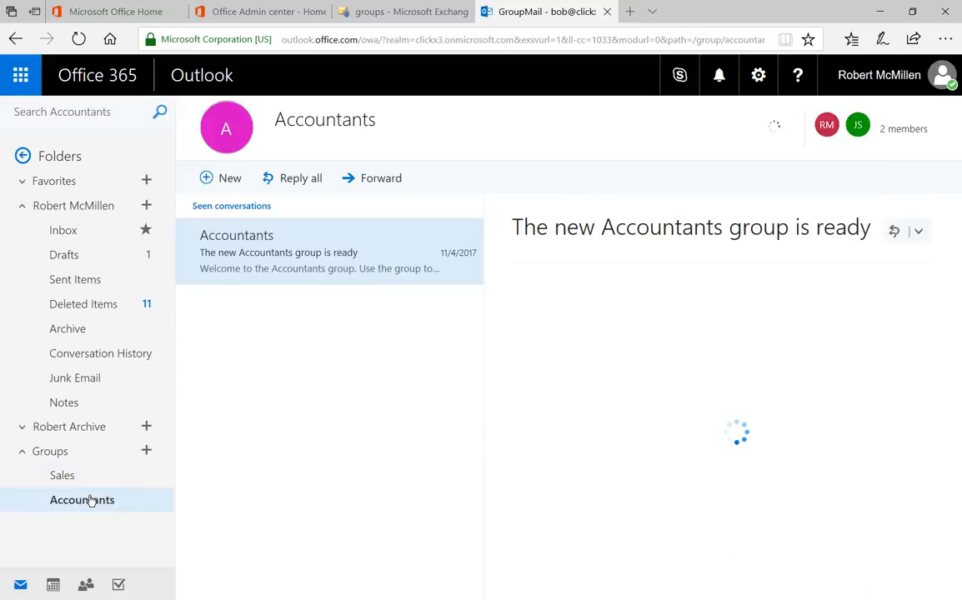
pyautogui.click(63, 473)
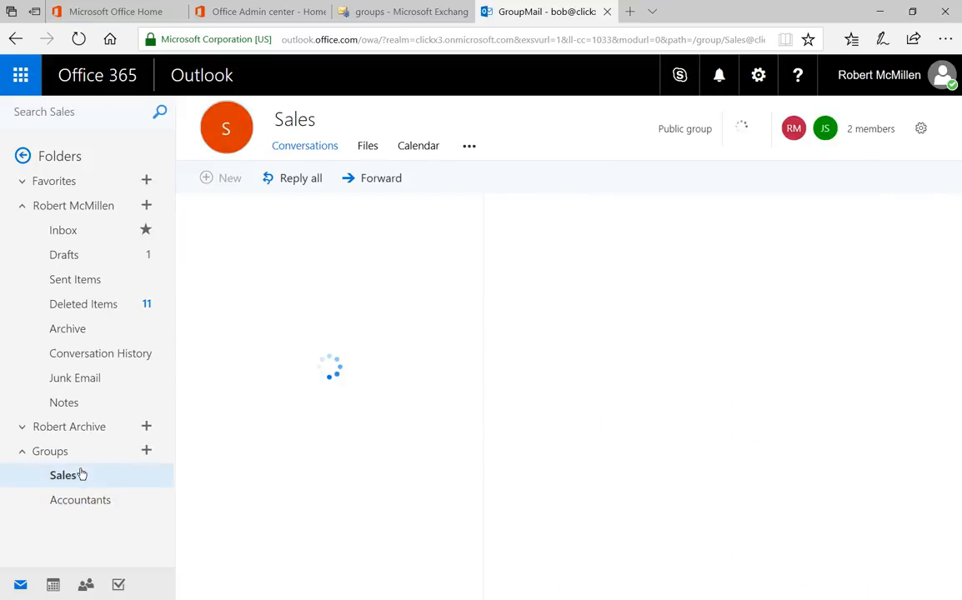
pyautogui.click(63, 474)
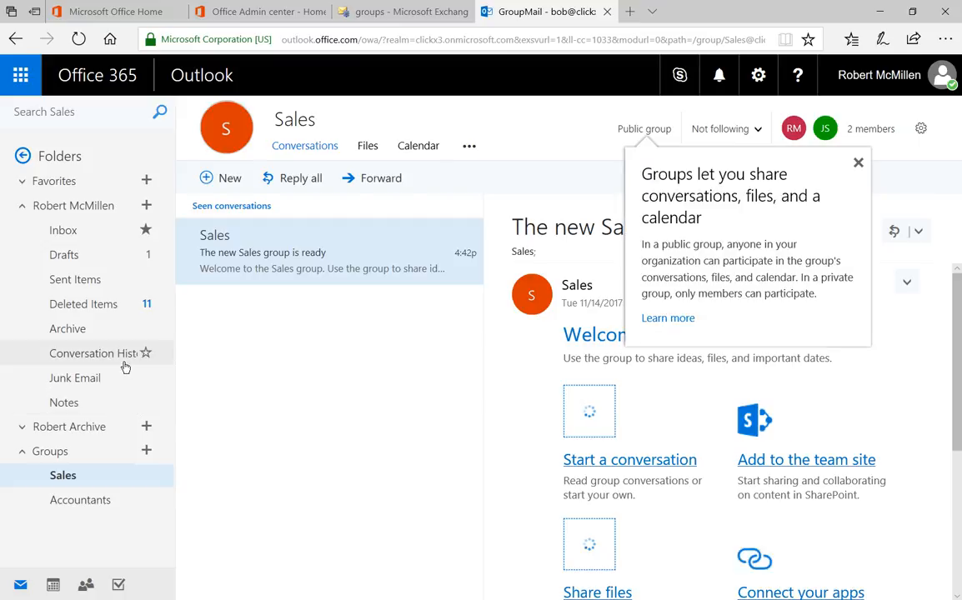
pyautogui.click(63, 230)
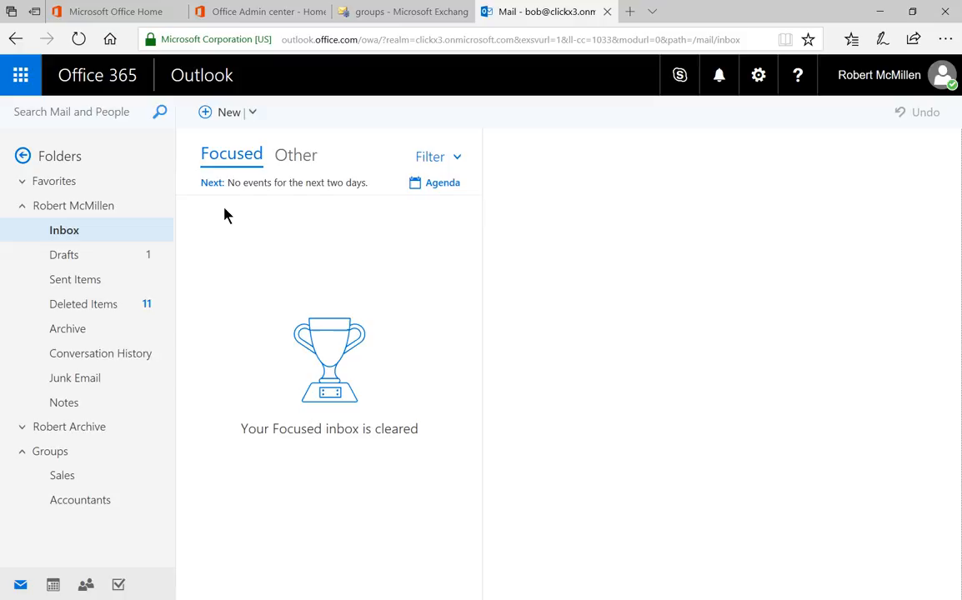
# Send a new message addressed to Sales, confirming sending without a subject.
pyautogui.click(228, 112)
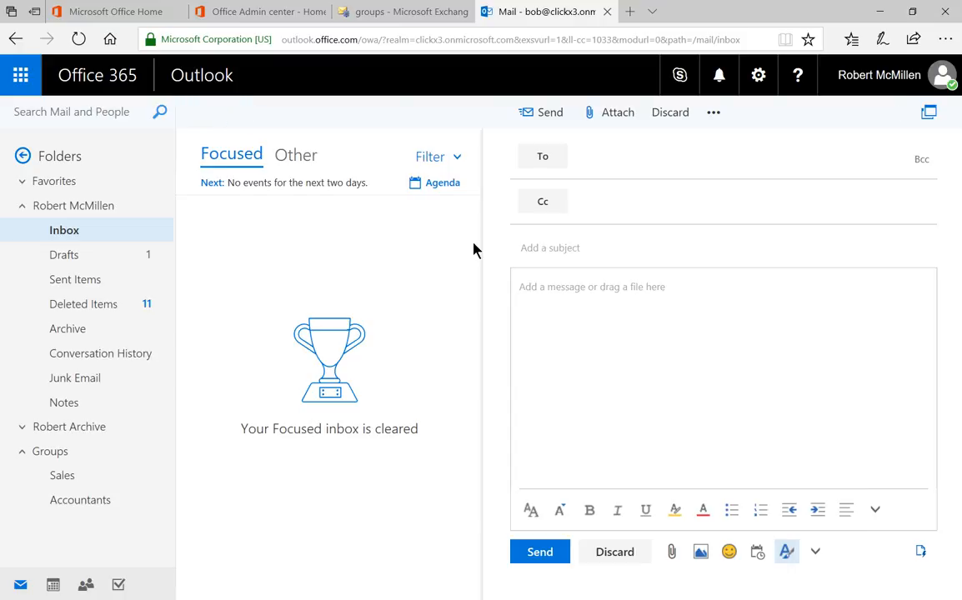
pyautogui.write('Sales')
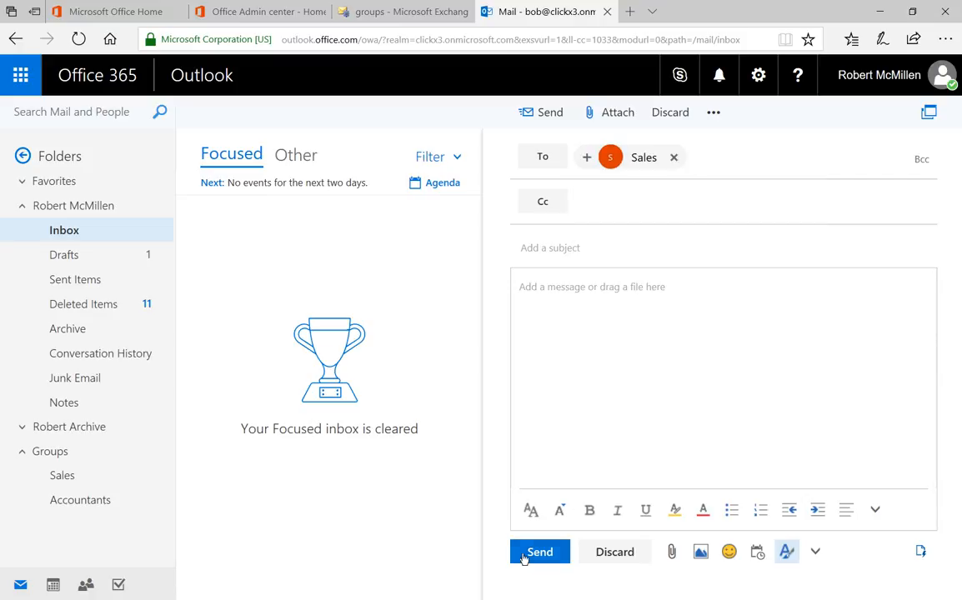
pyautogui.click(540, 551)
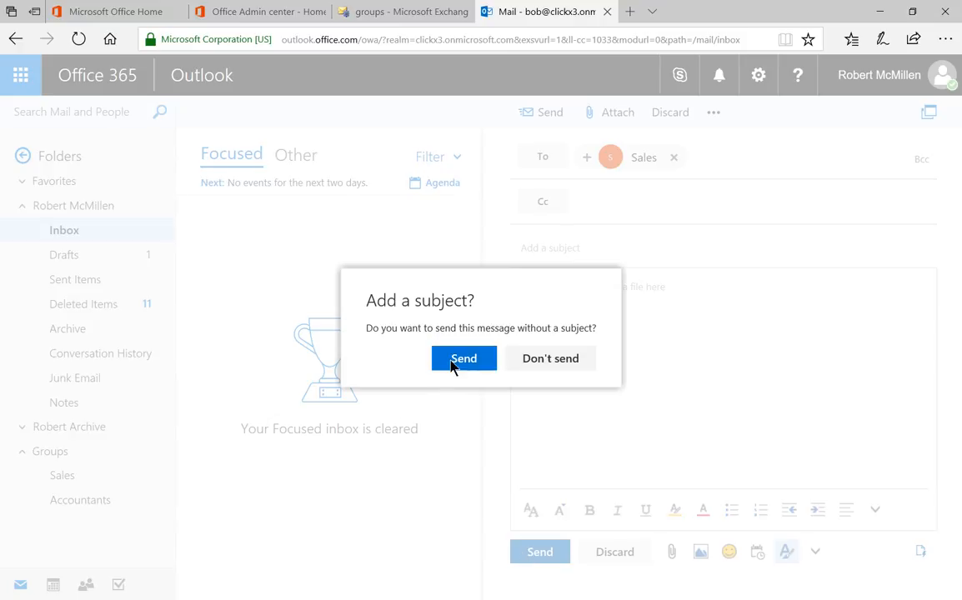
pyautogui.click(463, 358)
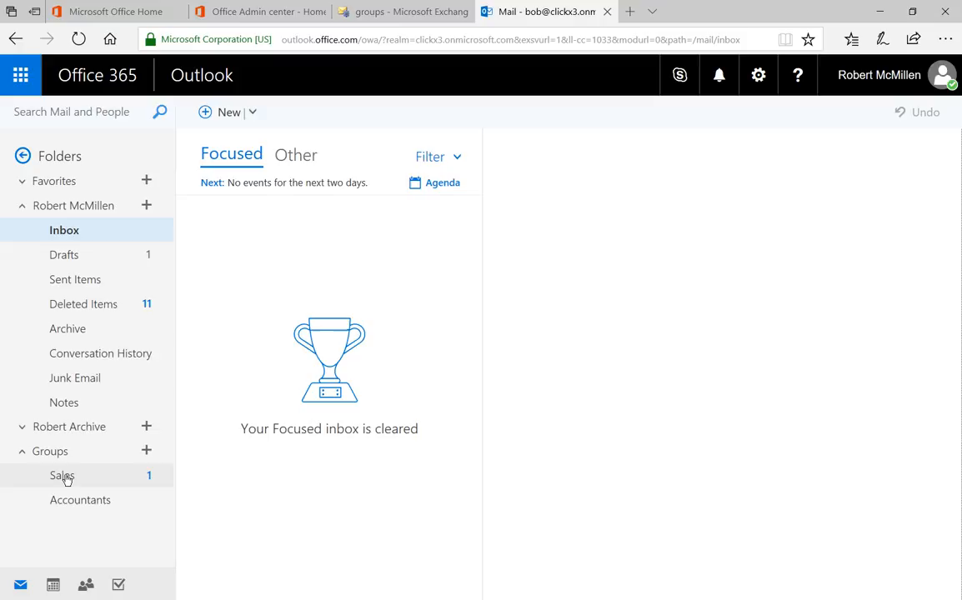
# View the Sales group conversations and dismiss the public group popup.
pyautogui.click(63, 475)
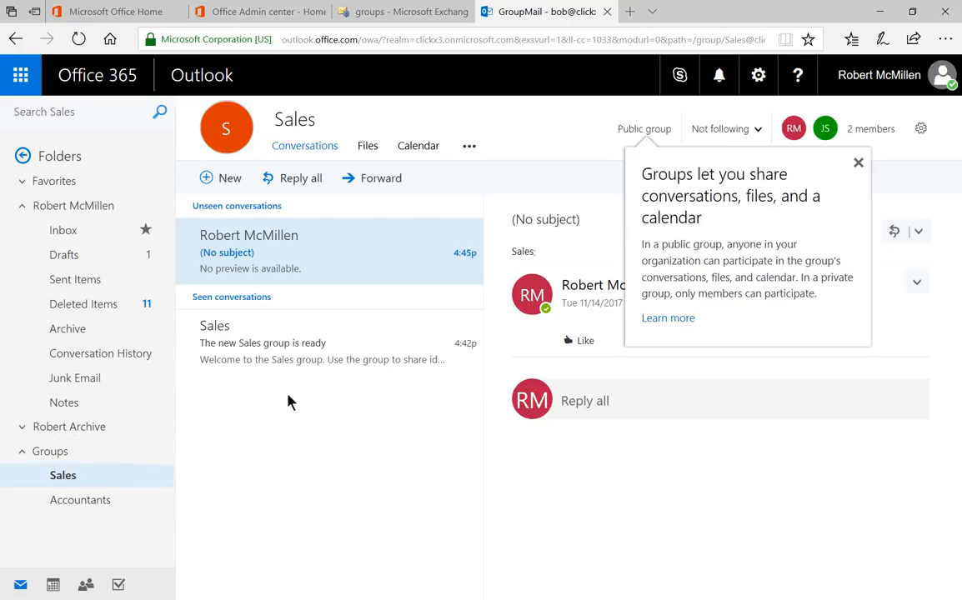
pyautogui.moveTo(333, 450)
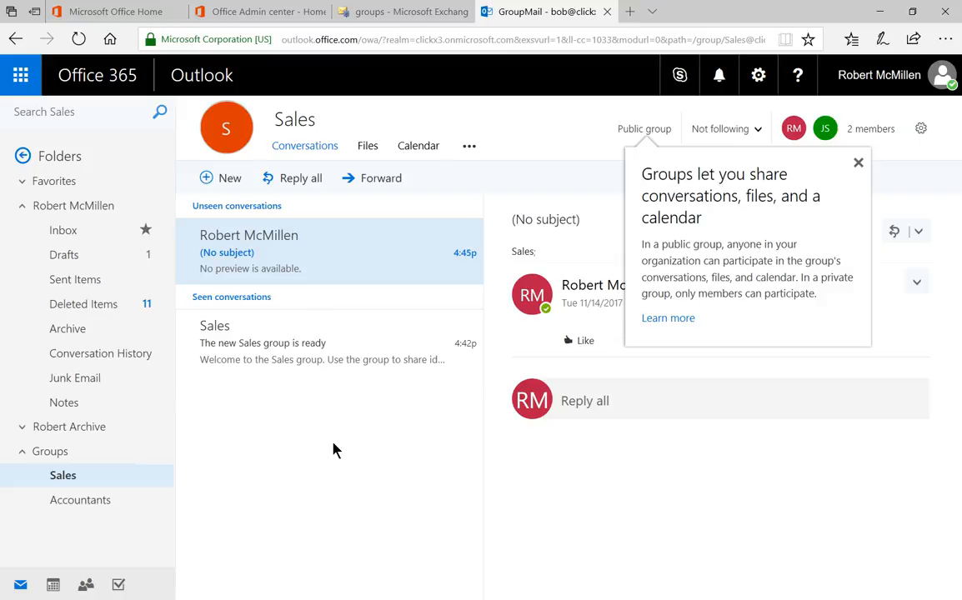
pyautogui.click(857, 164)
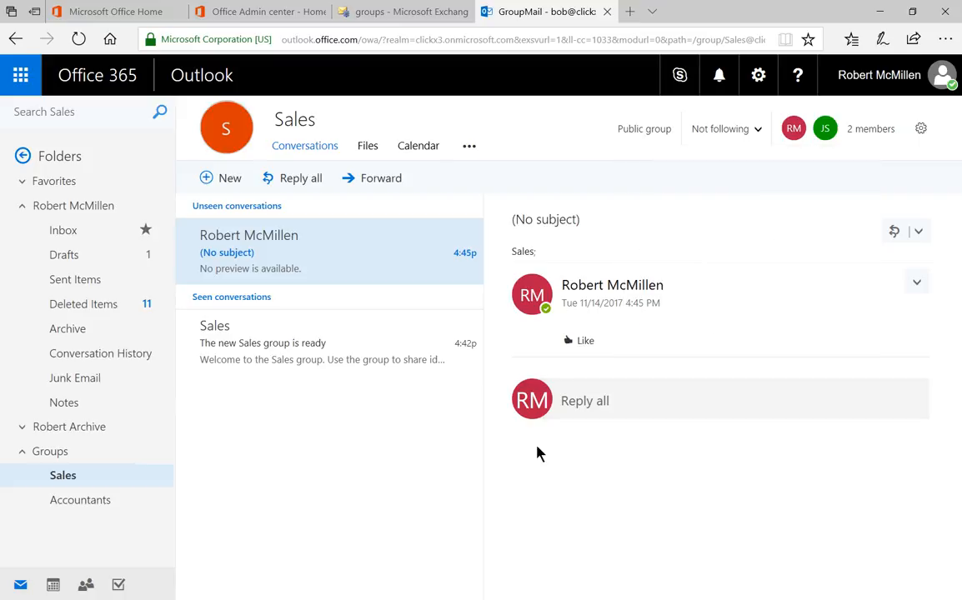
pyautogui.moveTo(353, 473)
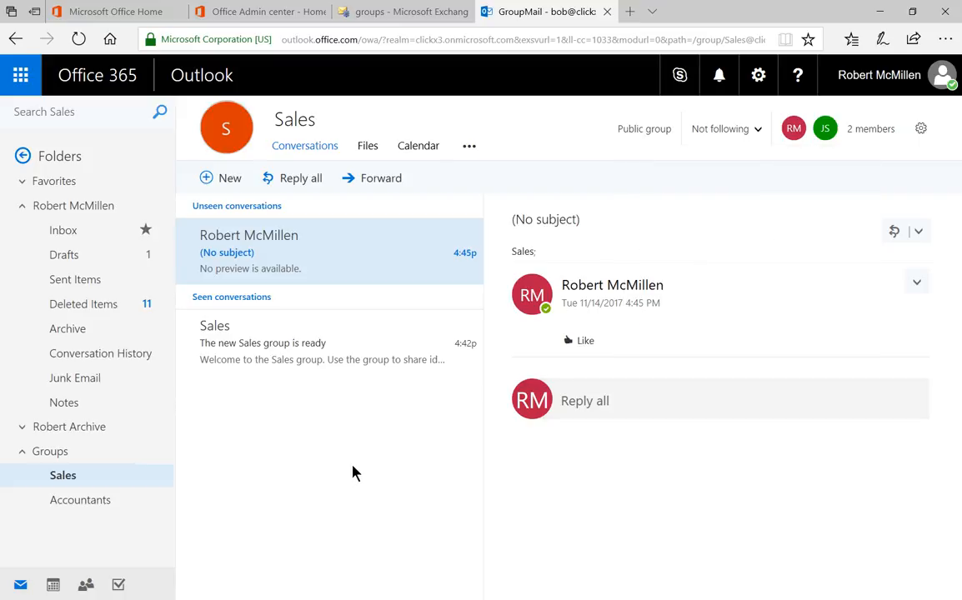
pyautogui.moveTo(806, 160)
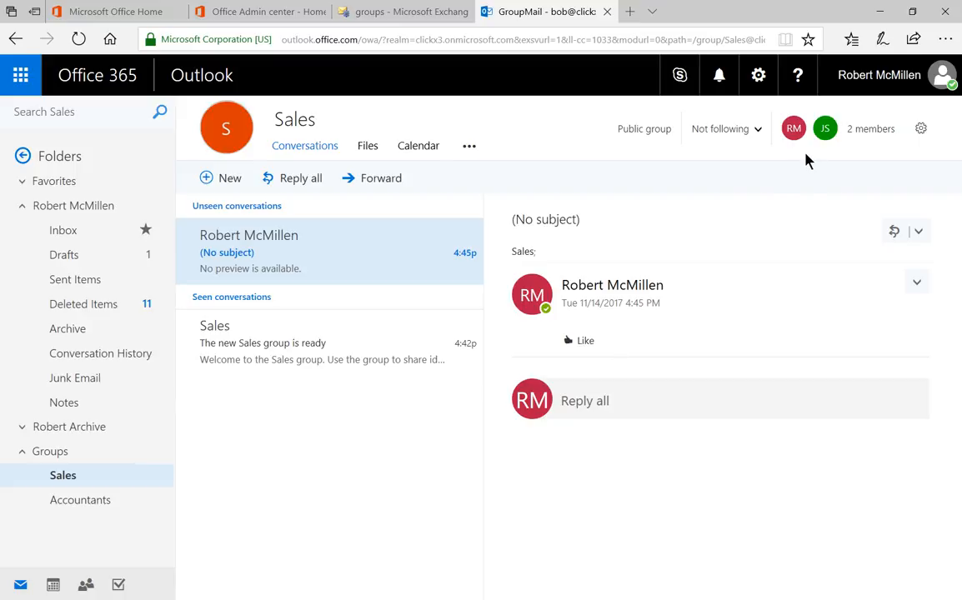
pyautogui.moveTo(810, 156)
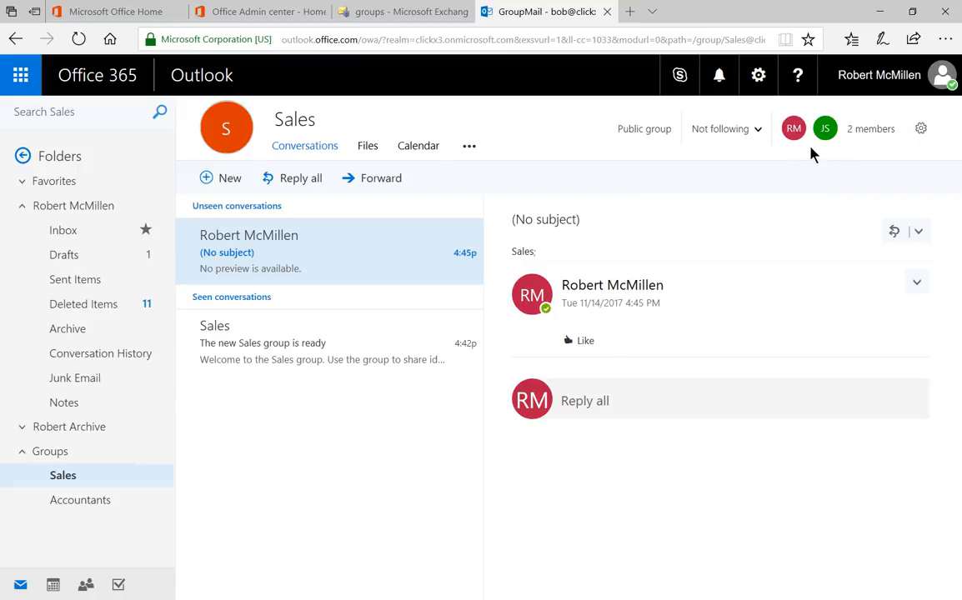